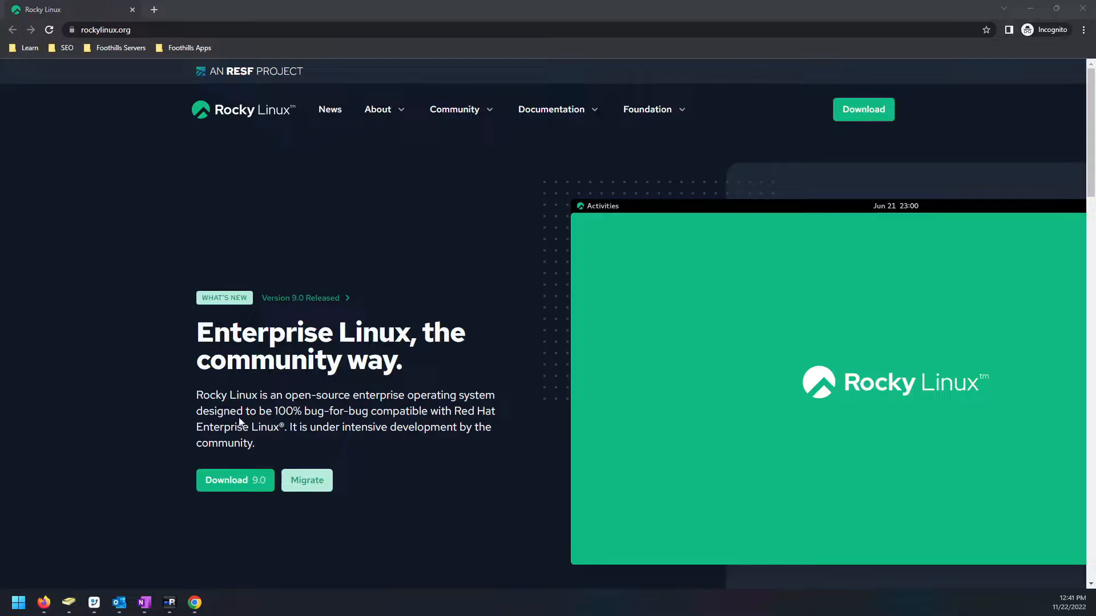
# - Highlight and then clear the 'Enterprise Linux' headline text near the top of the page
pyautogui.scroll(-3)
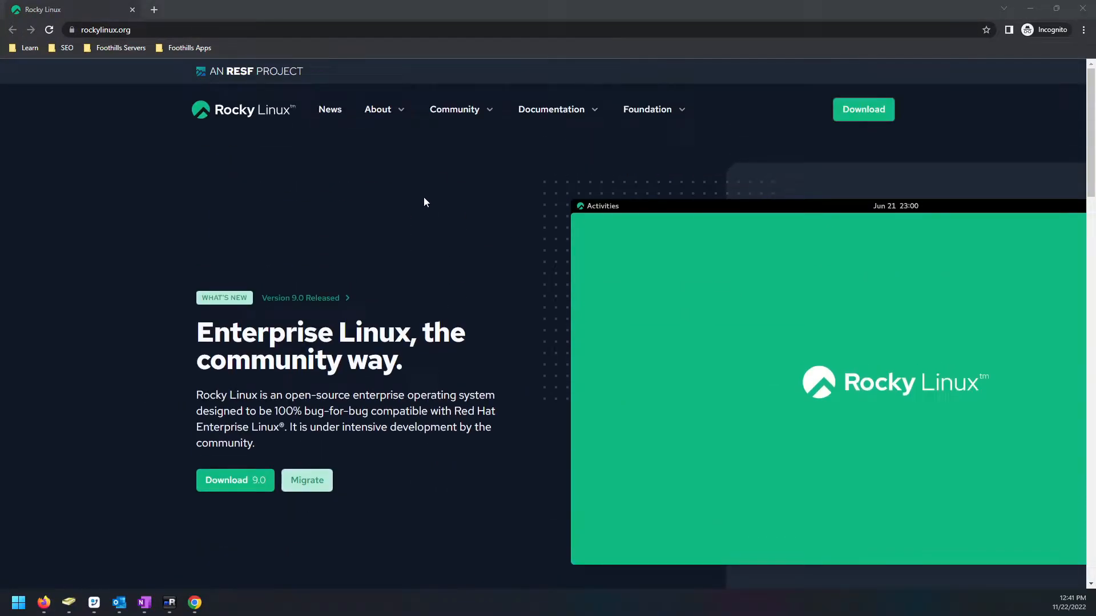
pyautogui.moveTo(336, 5)
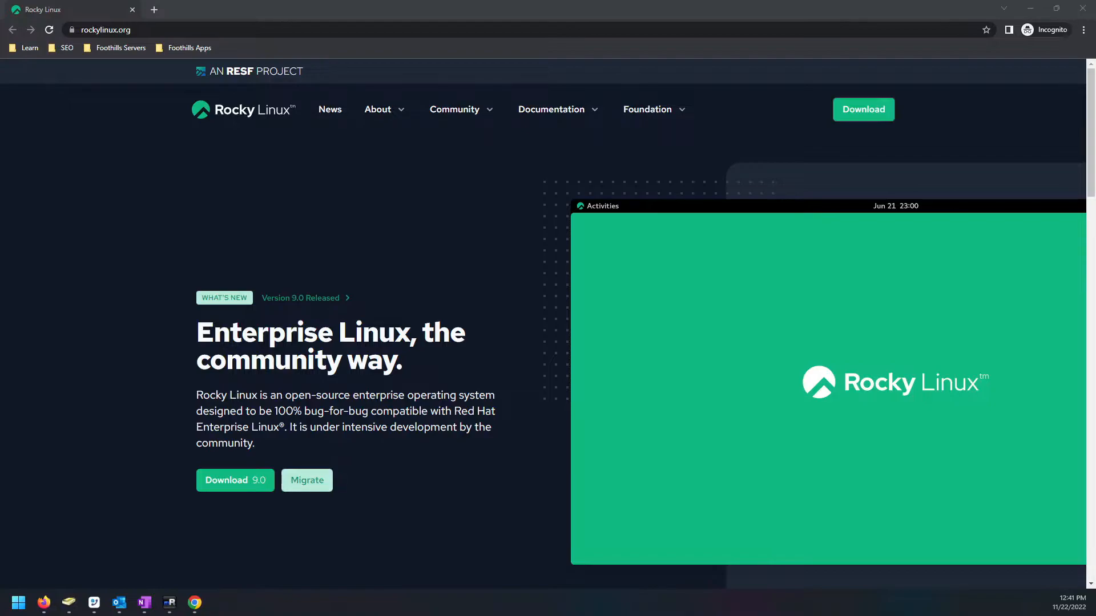
pyautogui.moveTo(197, 333); pyautogui.dragTo(416, 333)
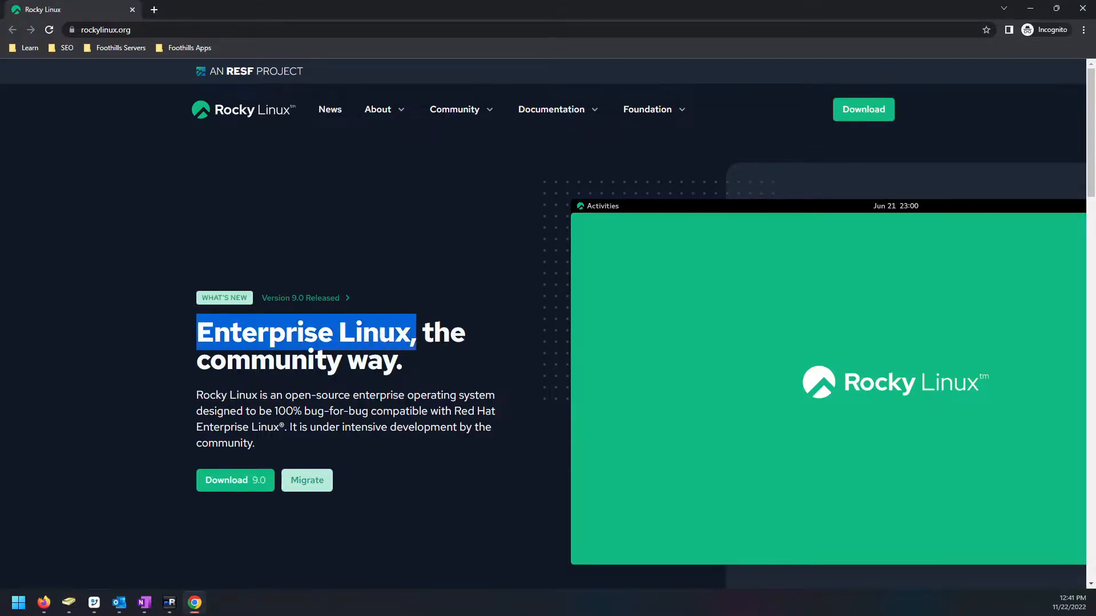
pyautogui.scroll(-3)
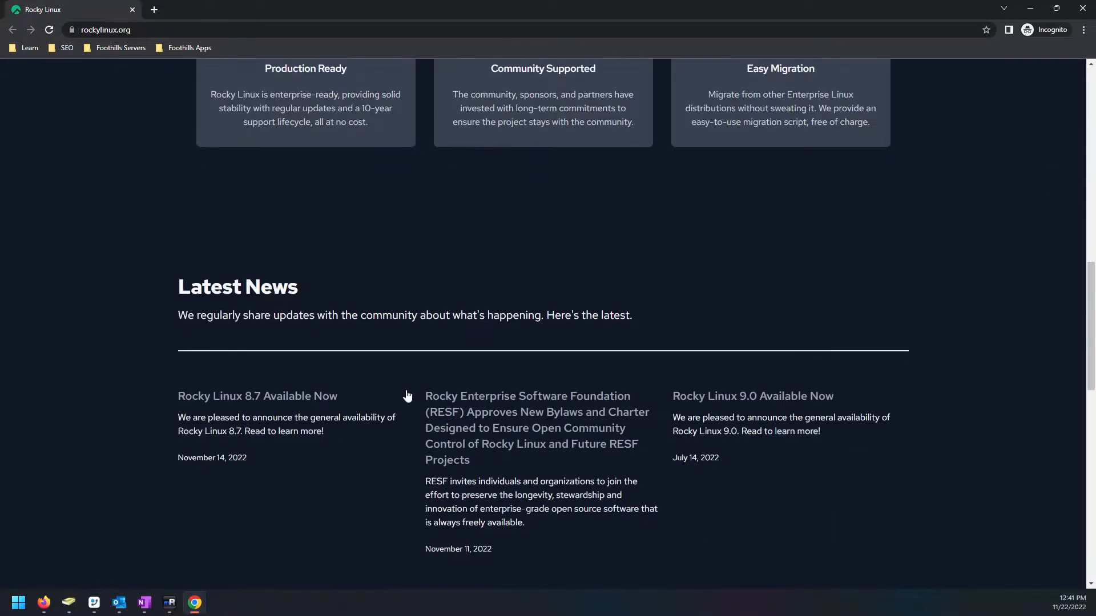
pyautogui.scroll(3)
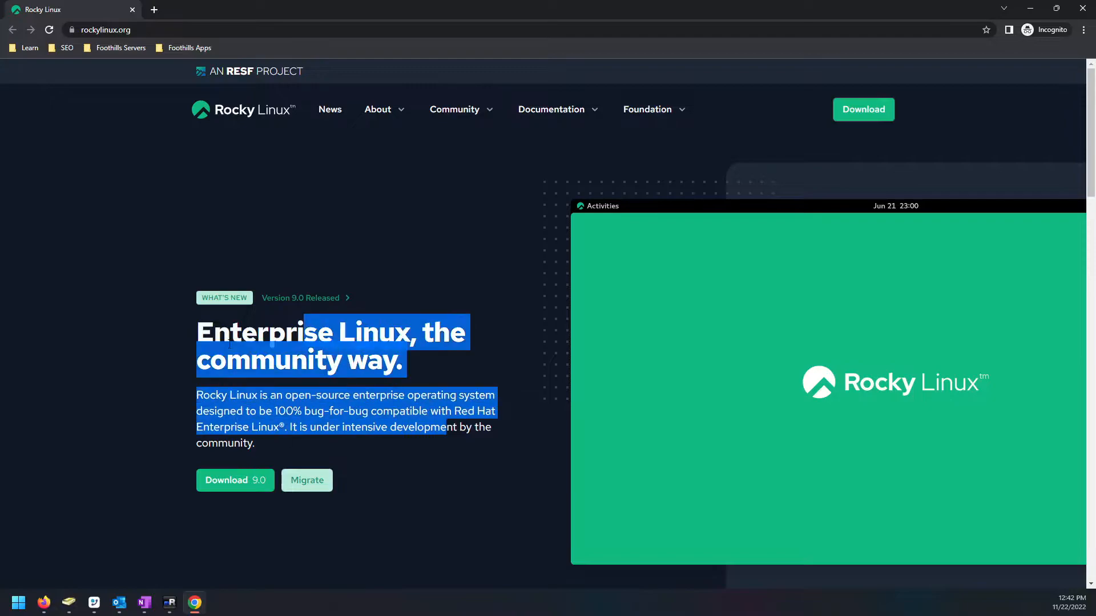
pyautogui.click(401, 447)
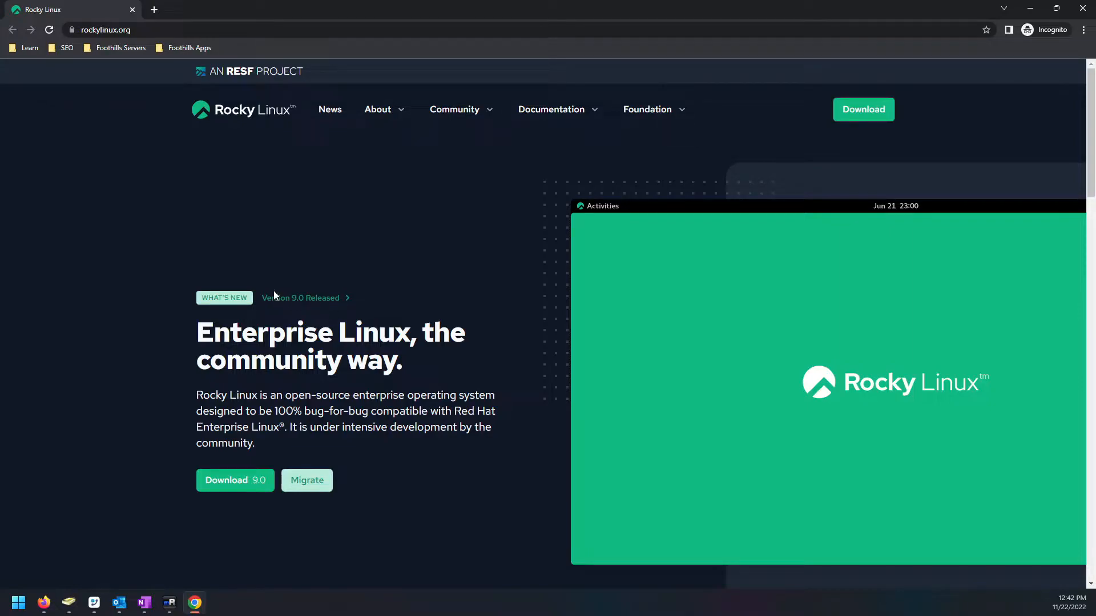
pyautogui.moveTo(364, 389)
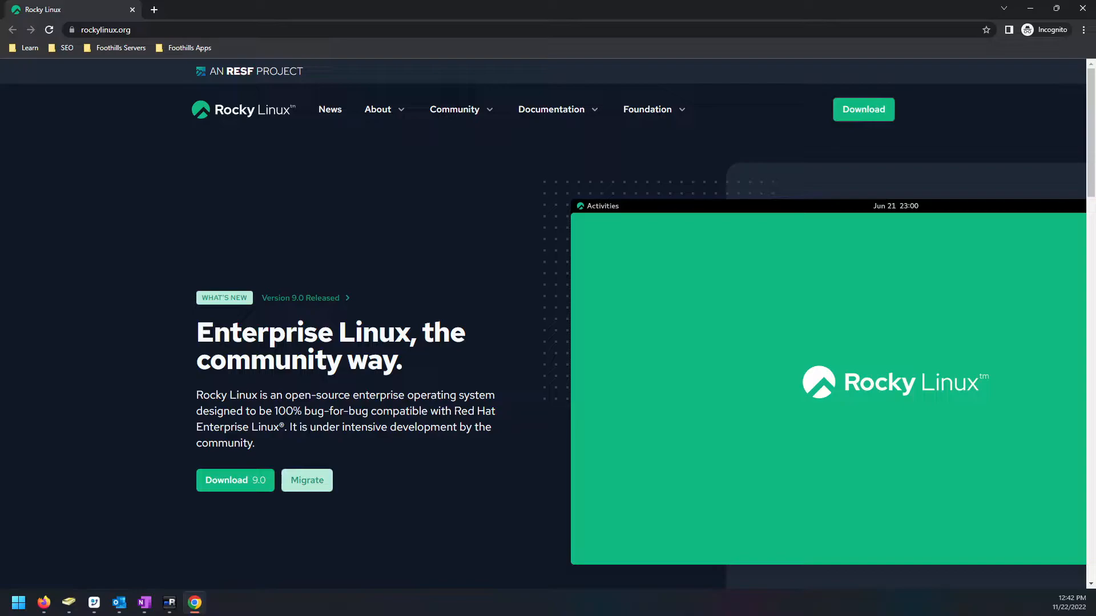
pyautogui.moveTo(178, 318)
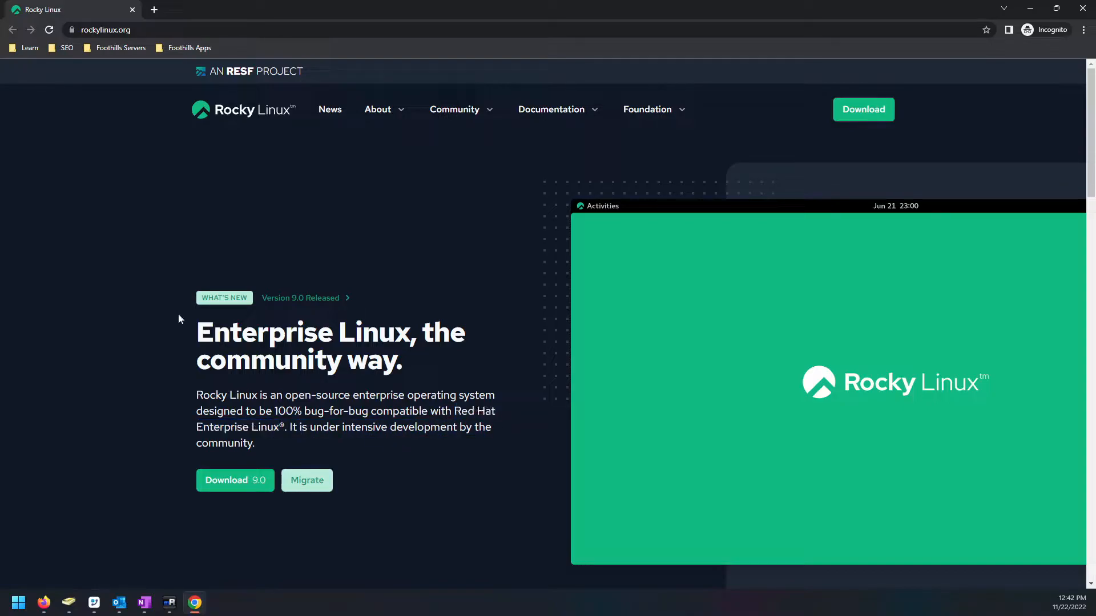
pyautogui.moveTo(197, 332); pyautogui.dragTo(401, 364)
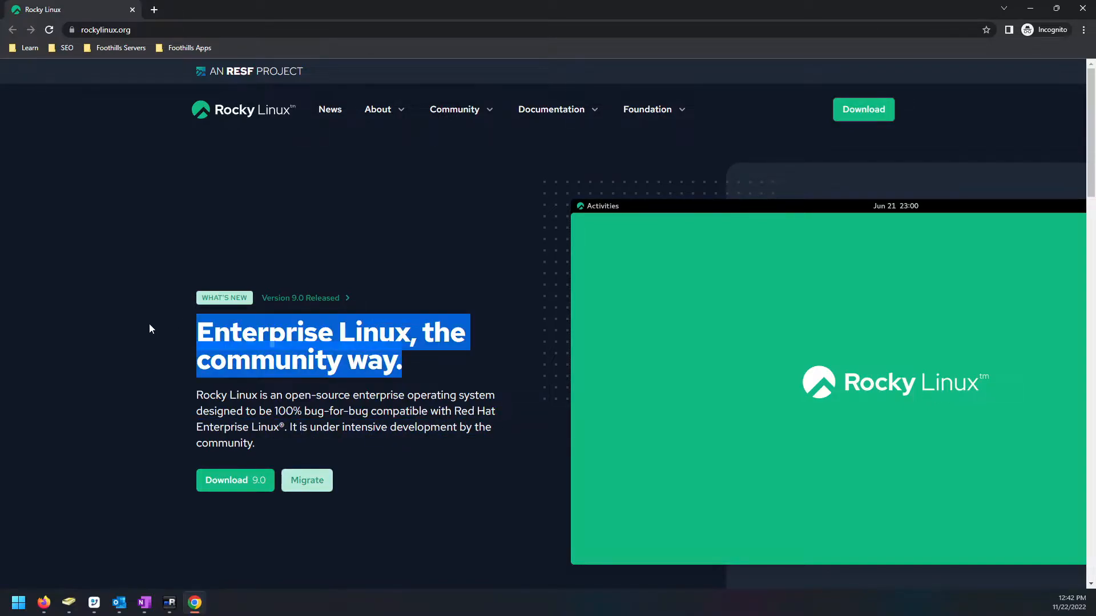
pyautogui.moveTo(411, 376)
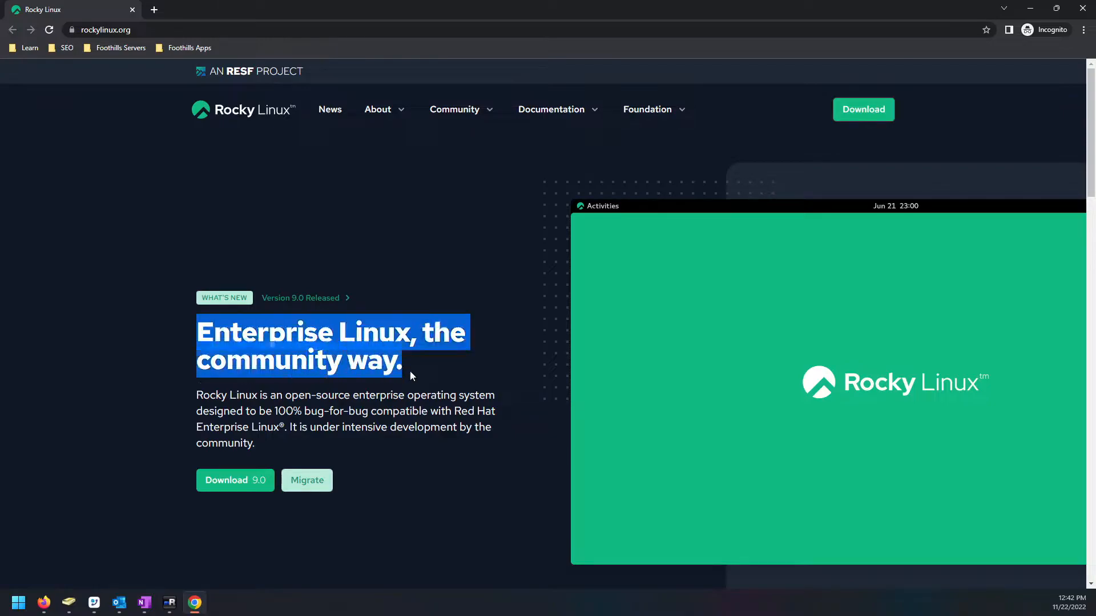
pyautogui.click(407, 374)
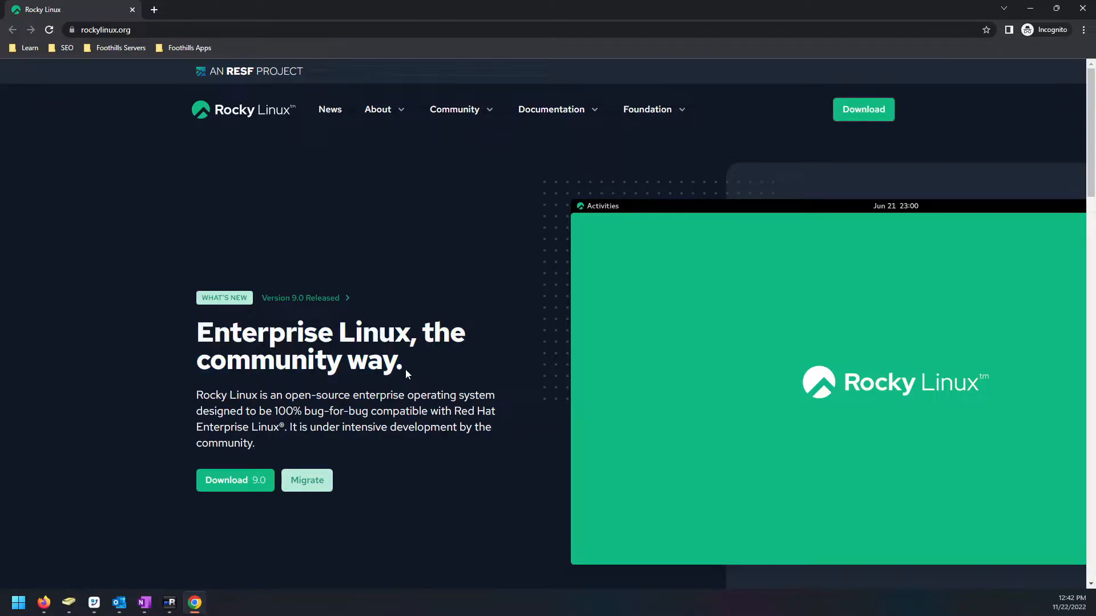
pyautogui.doubleClick(226, 333)
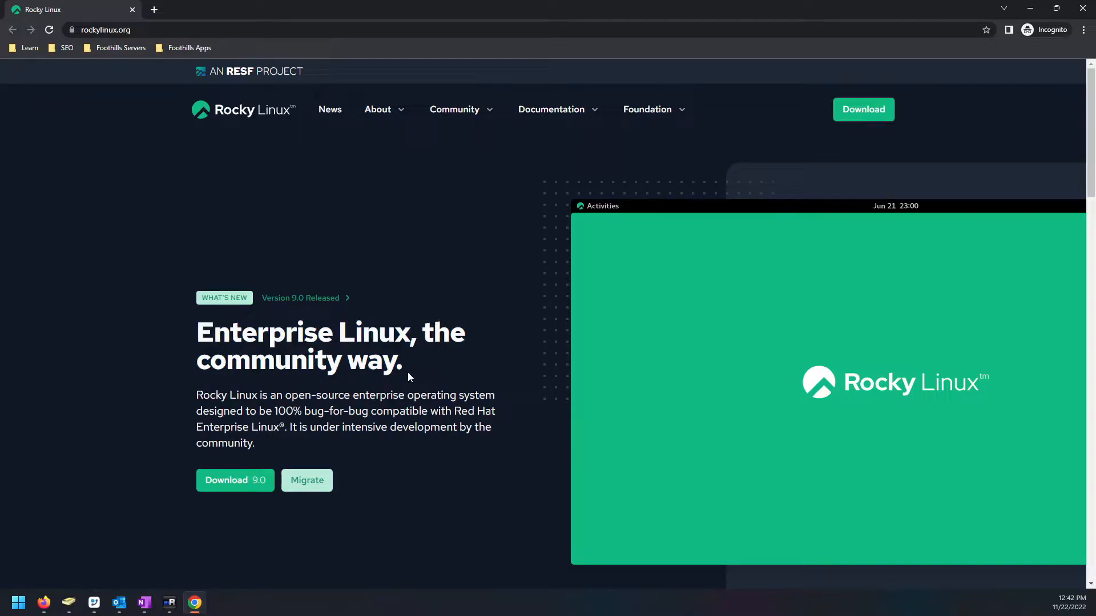
pyautogui.moveTo(452, 379)
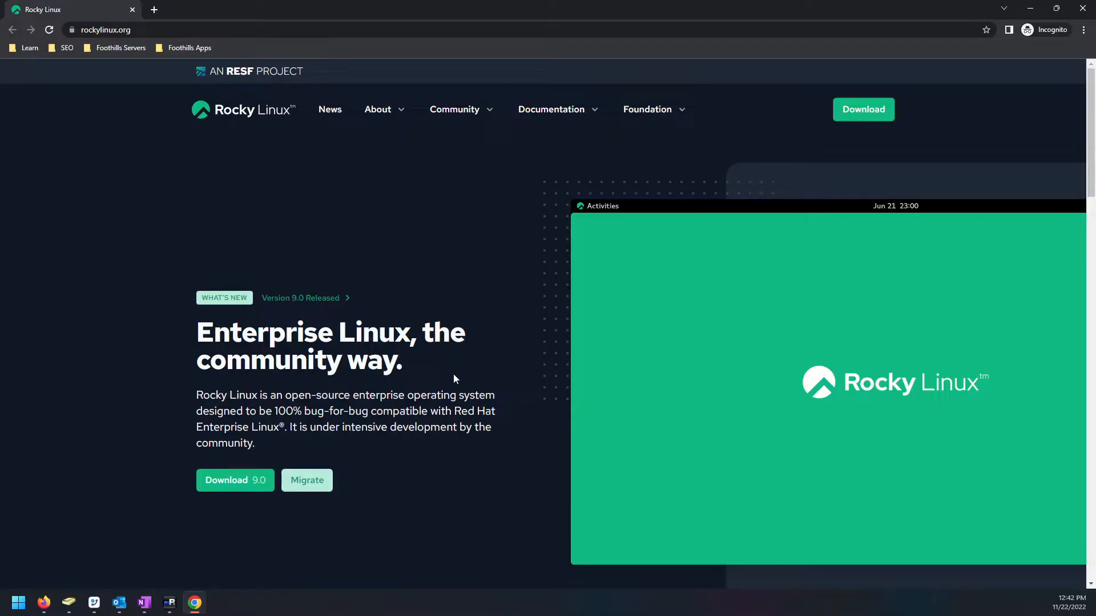
# - Scroll down through the homepage sections, including security, and back up
pyautogui.scroll(-3)
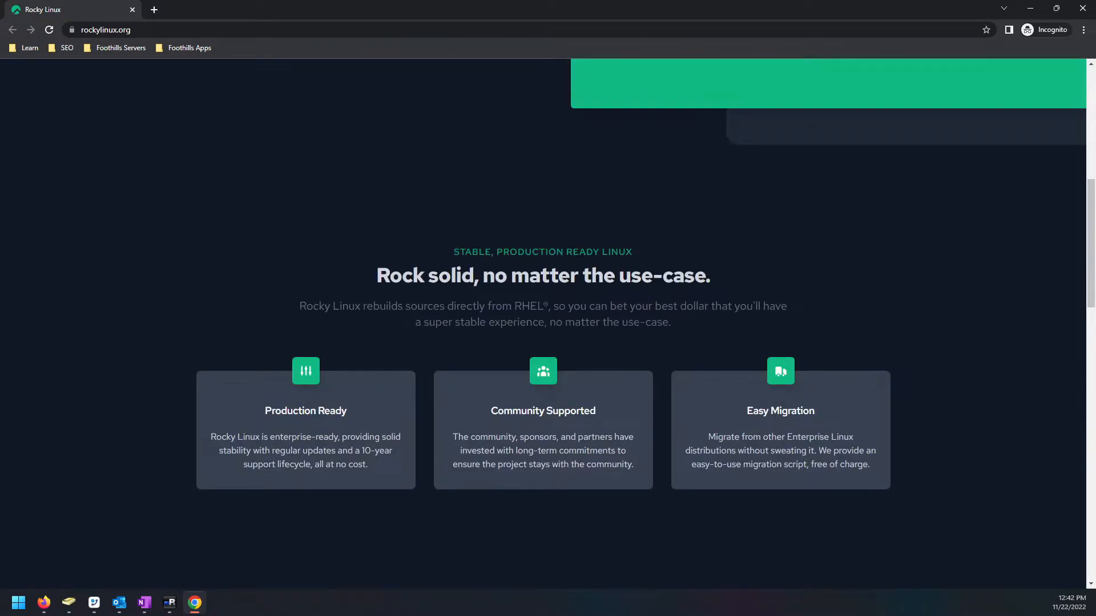
pyautogui.scroll(-3)
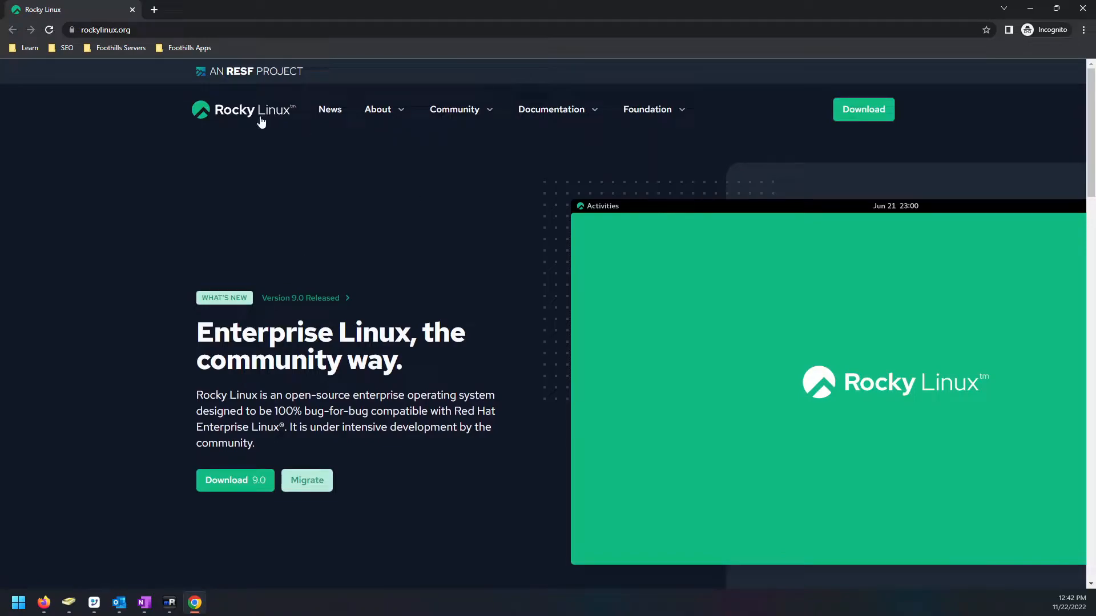
pyautogui.moveTo(366, 295)
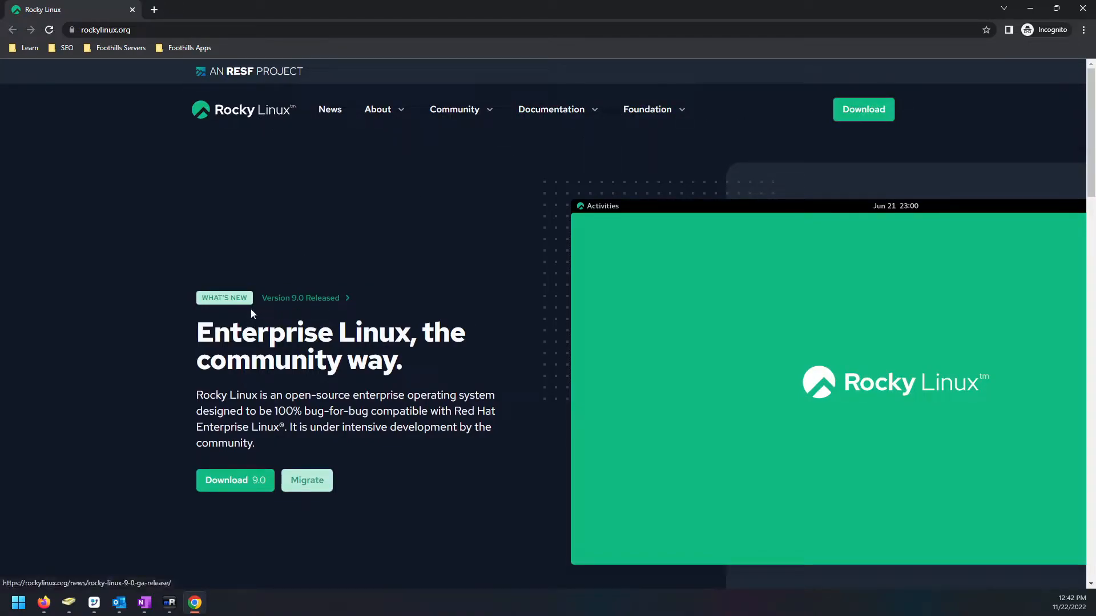
pyautogui.scroll(-3)
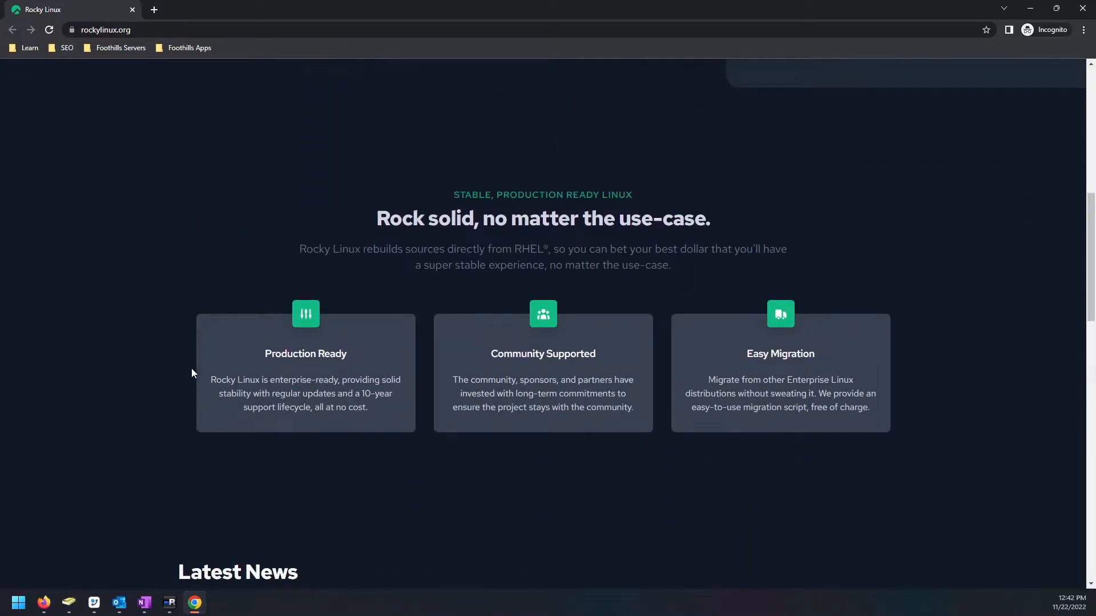
pyautogui.moveTo(234, 380); pyautogui.dragTo(325, 380)
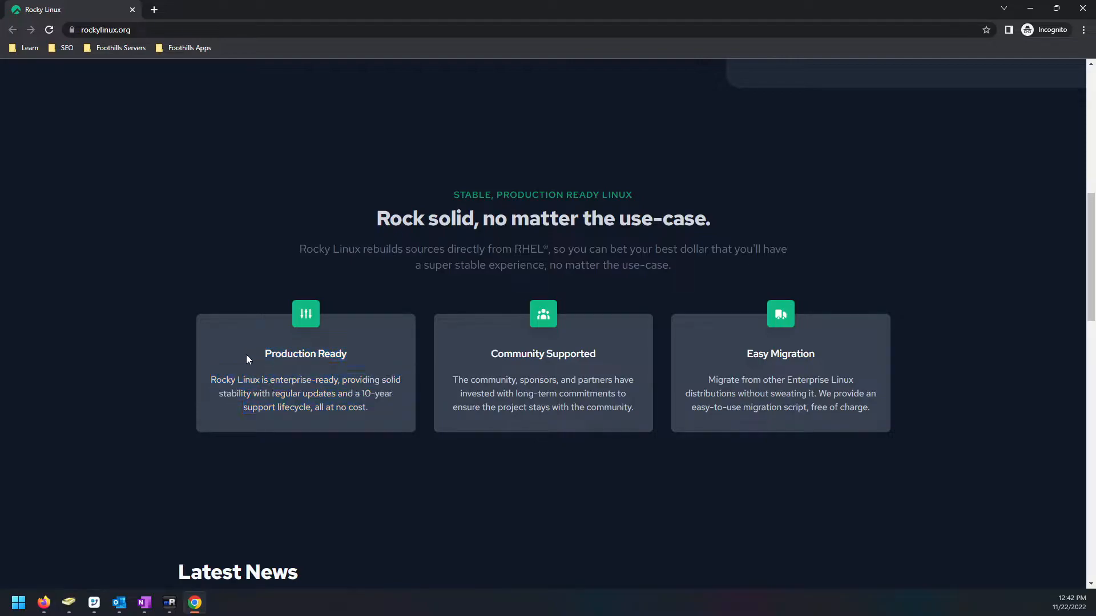
pyautogui.moveTo(270, 341)
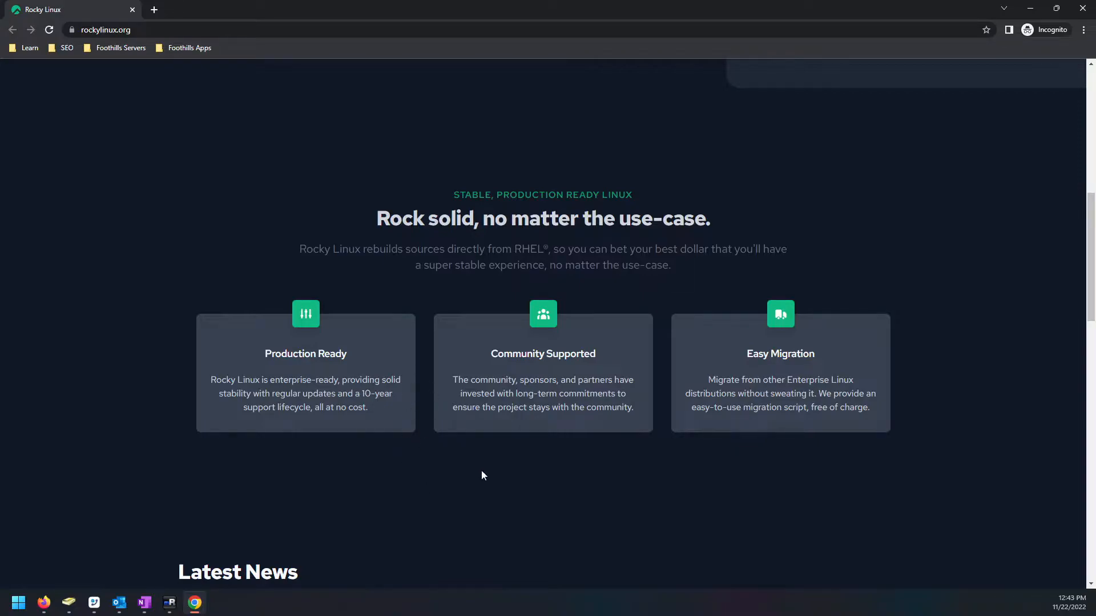
pyautogui.moveTo(650, 431)
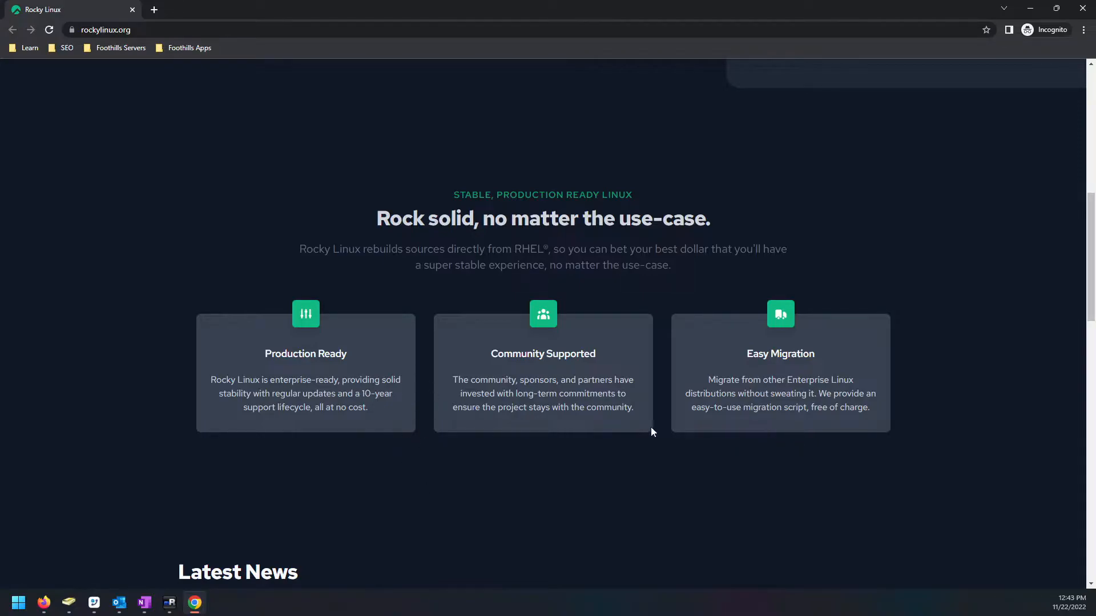
pyautogui.scroll(-3)
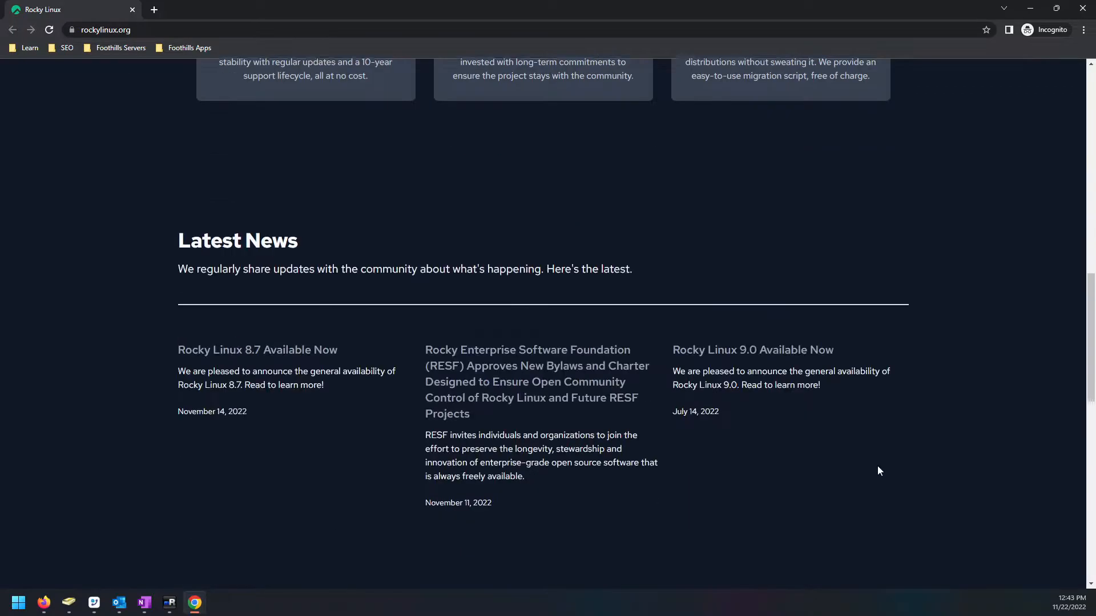
pyautogui.scroll(-3)
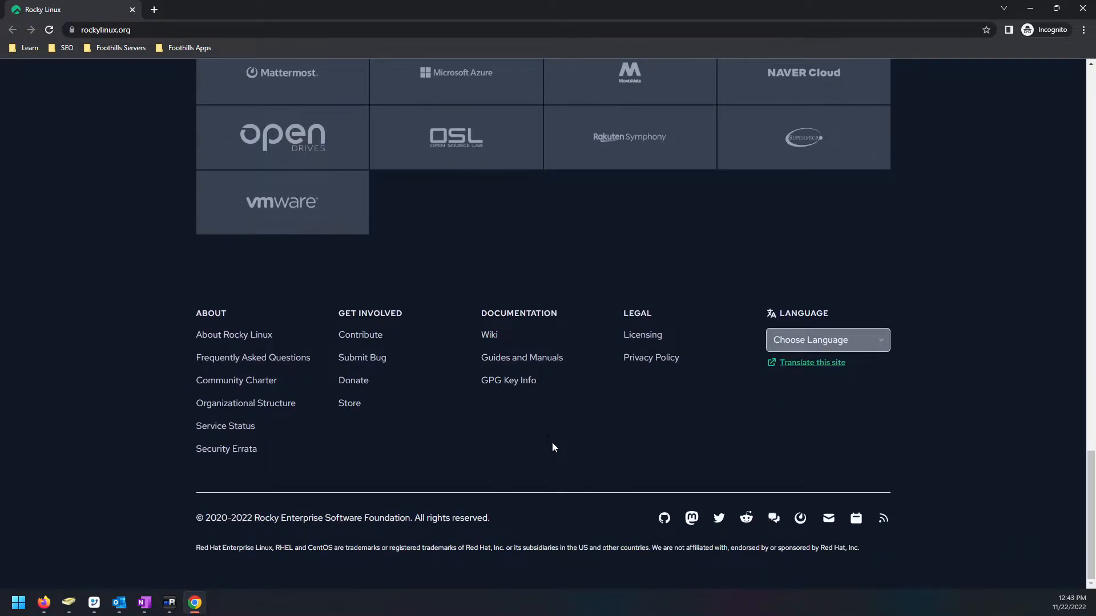
pyautogui.scroll(3)
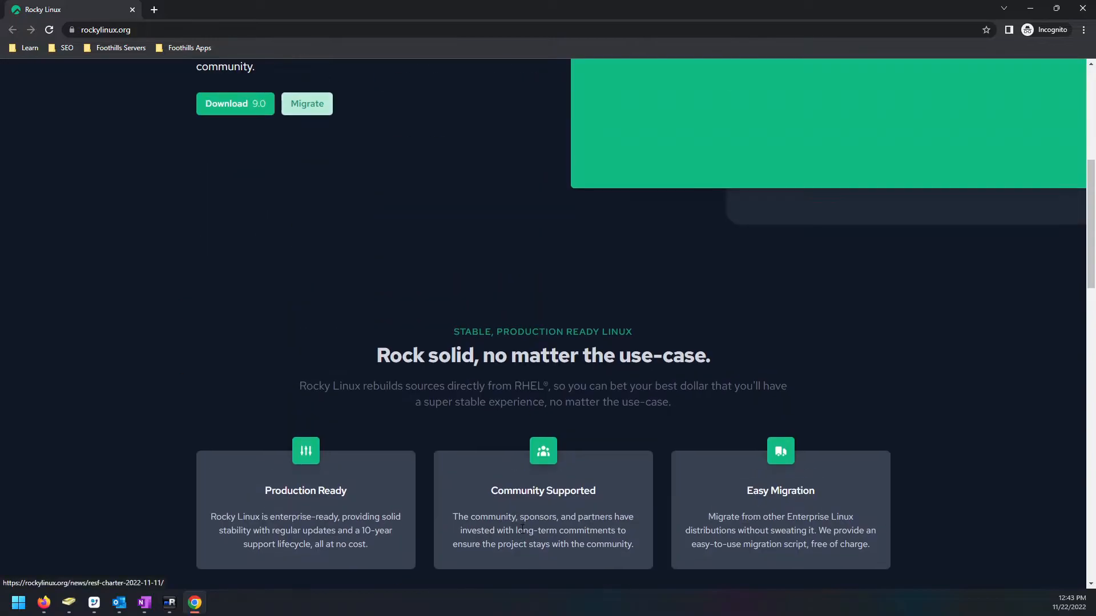
pyautogui.scroll(3)
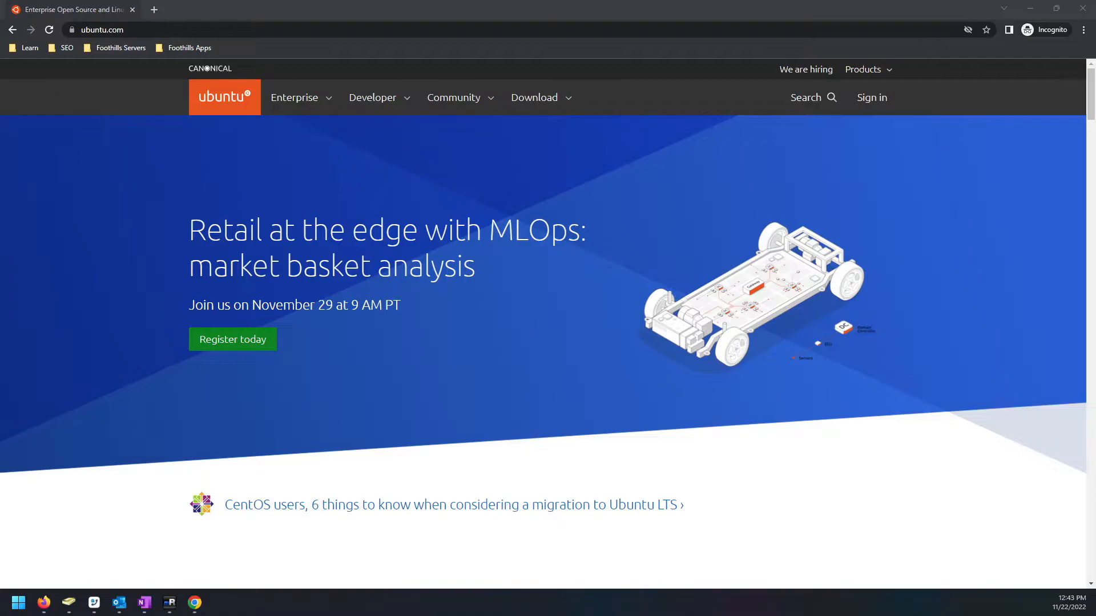
pyautogui.moveTo(148, 492)
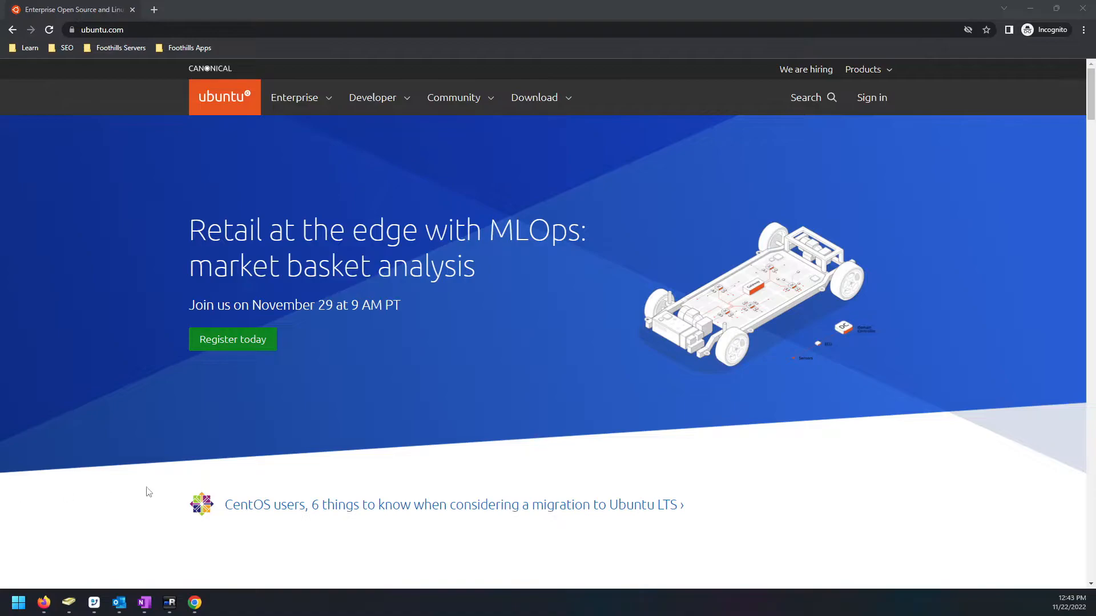
pyautogui.moveTo(239, 75)
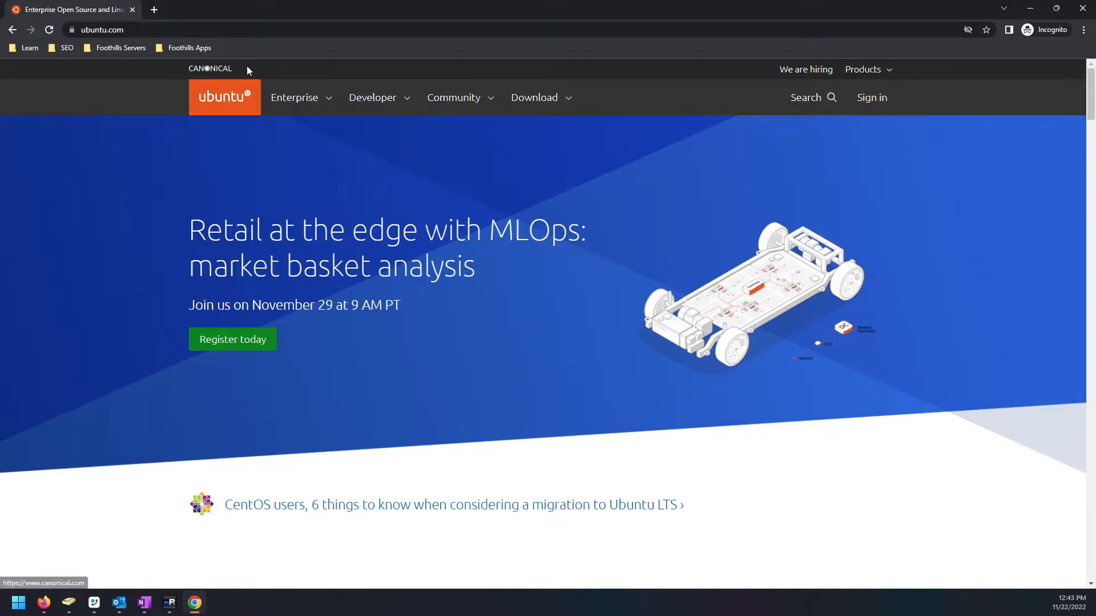
pyautogui.moveTo(209, 72)
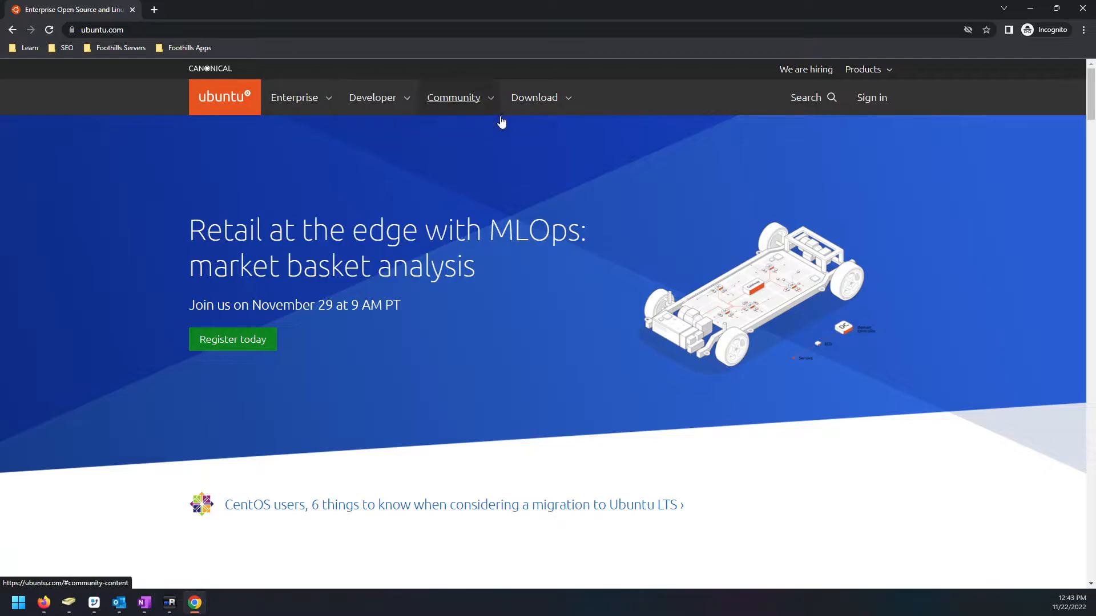
pyautogui.moveTo(884, 458)
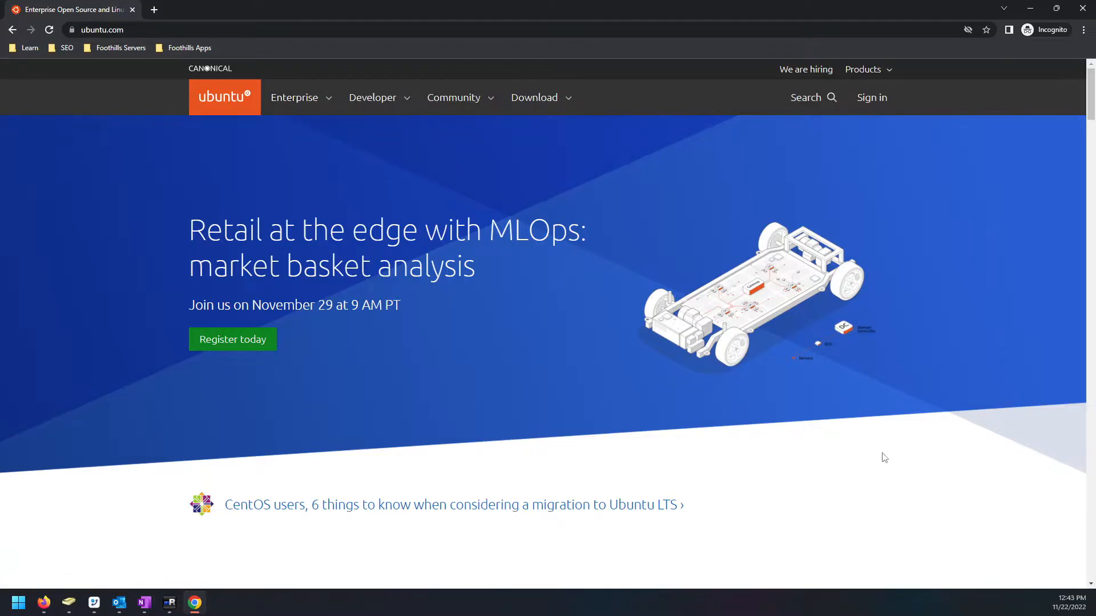
# - Open the Community menu and view Ubuntu's community resources overview
pyautogui.scroll(-3)
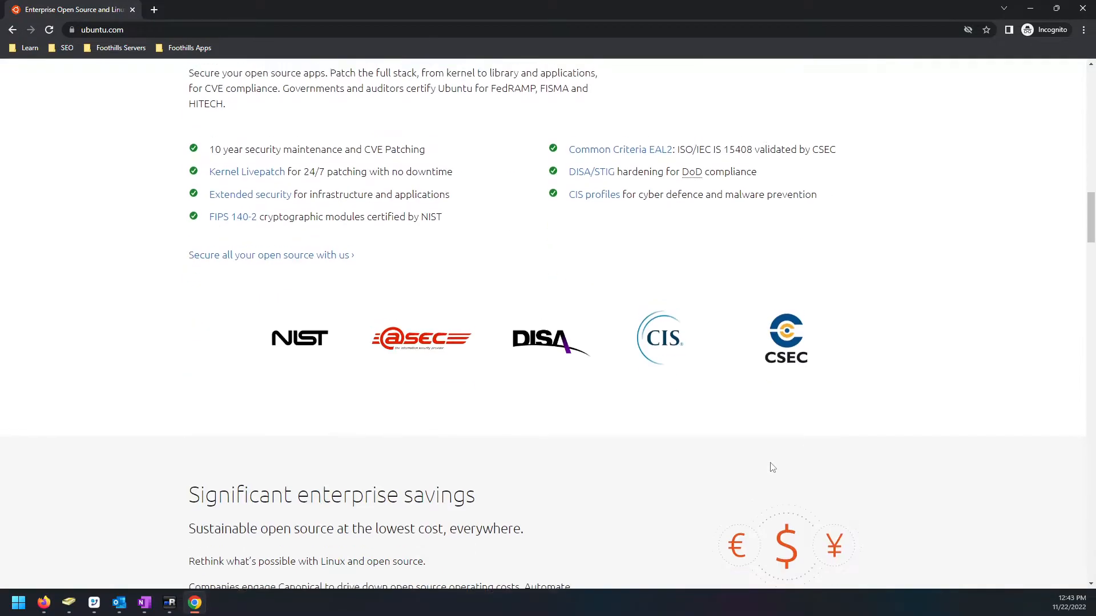
pyautogui.scroll(3)
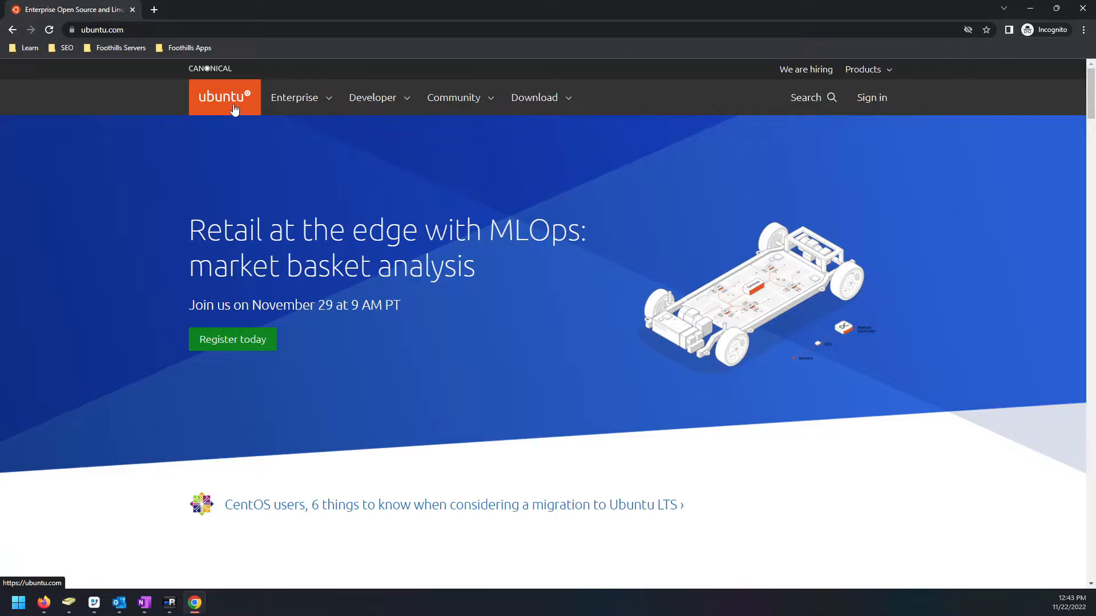
pyautogui.moveTo(295, 97)
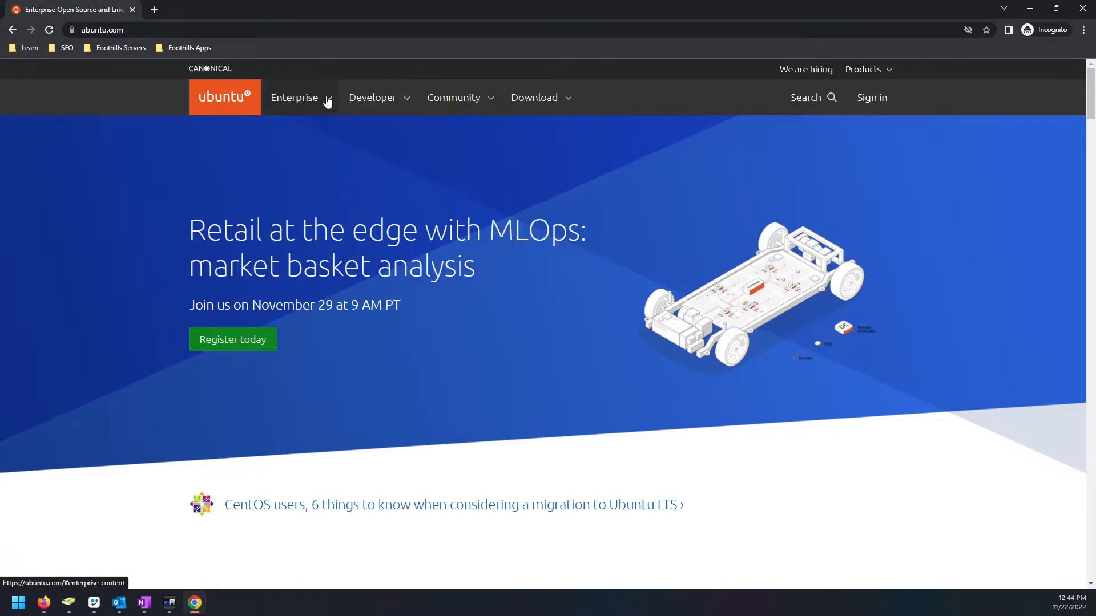
pyautogui.click(295, 97)
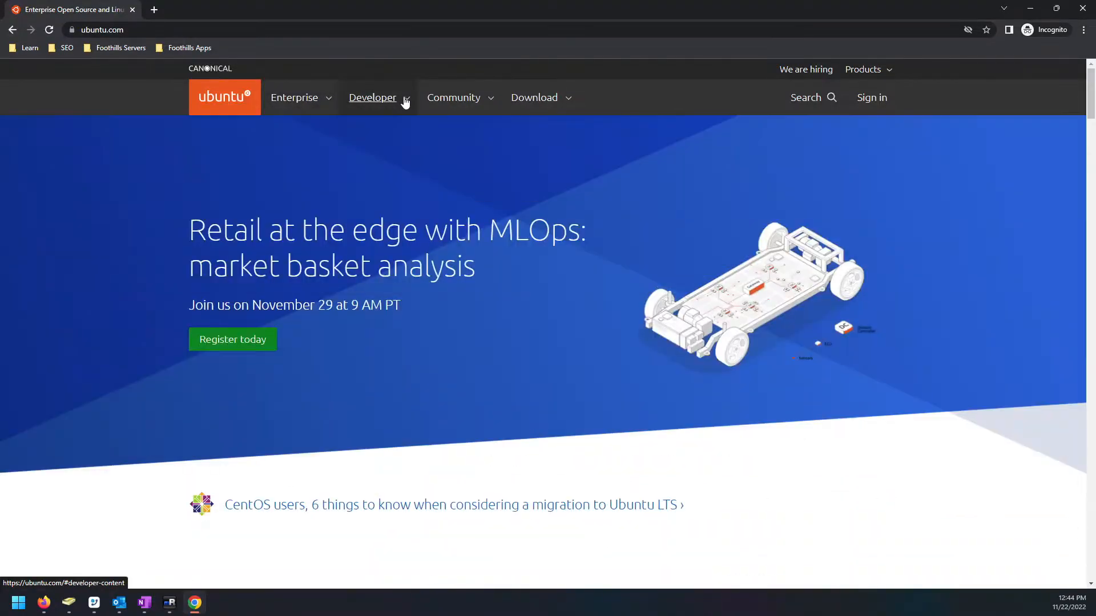
pyautogui.click(453, 97)
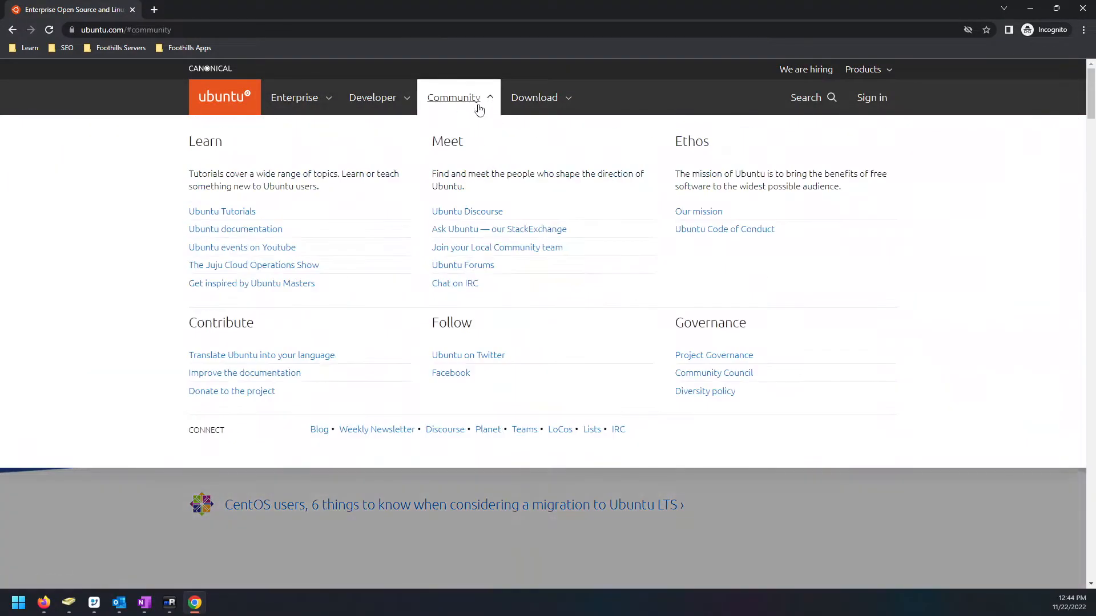
pyautogui.scroll(-3)
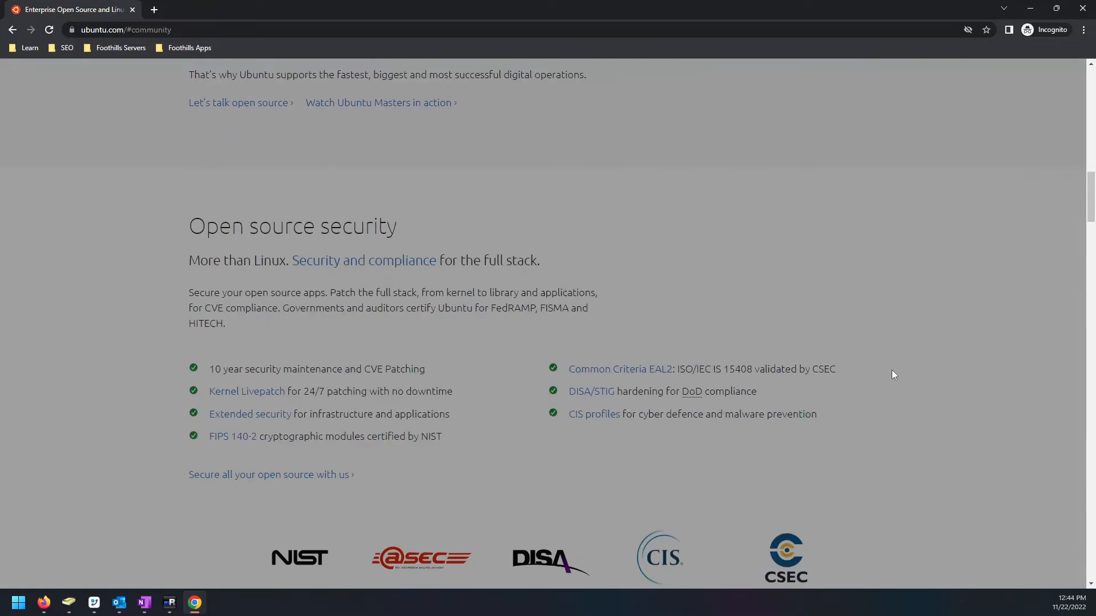
pyautogui.scroll(-3)
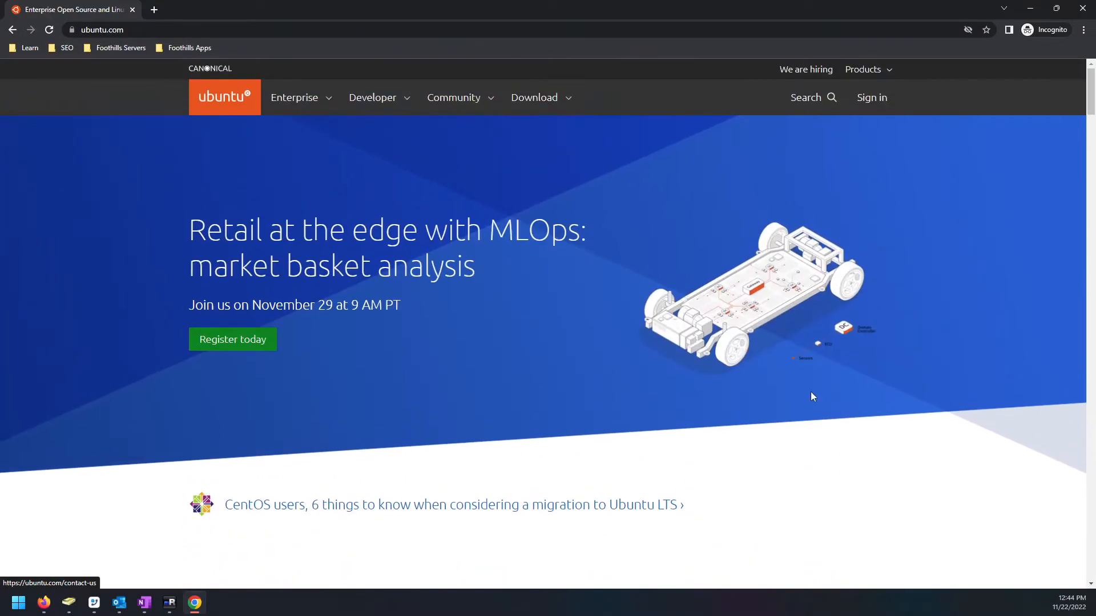
pyautogui.moveTo(566, 281)
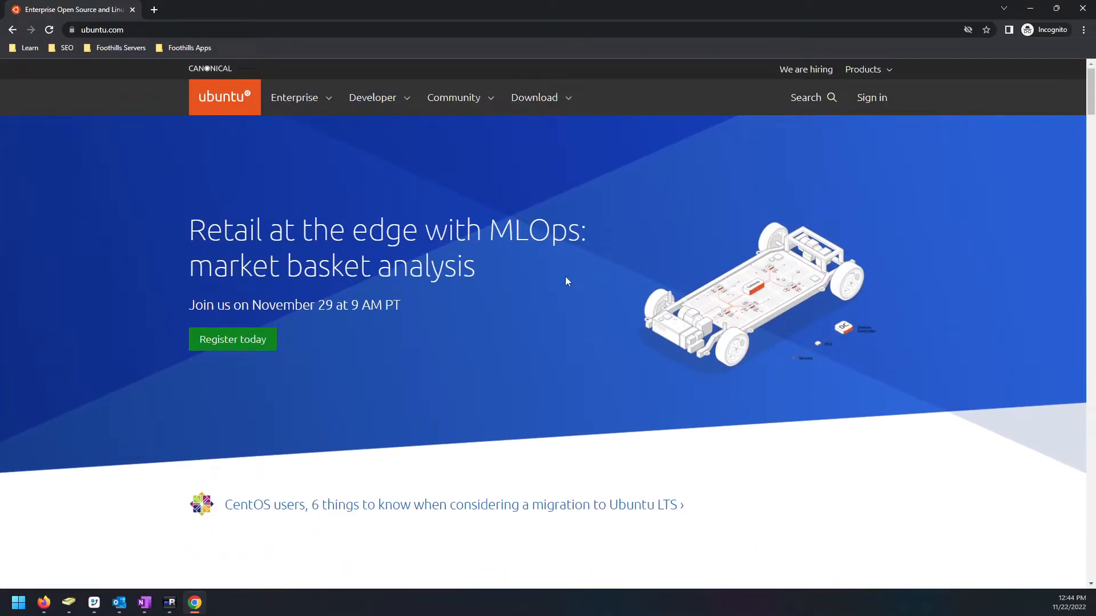
# - Open the Download menu listing Desktop, Server, IoT and Cloud options
pyautogui.click(535, 97)
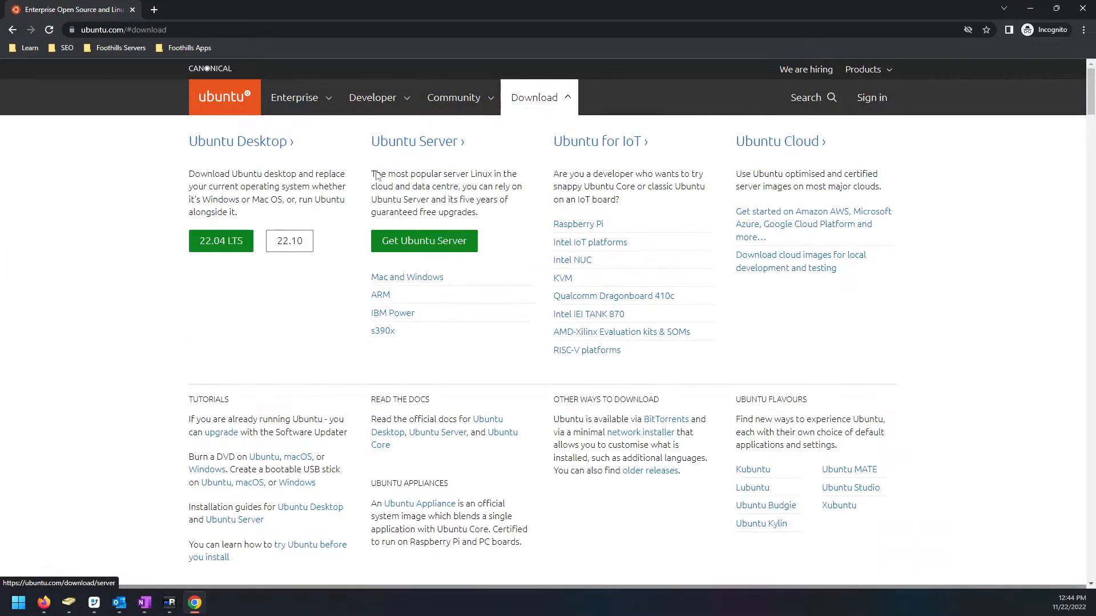
pyautogui.moveTo(144, 235)
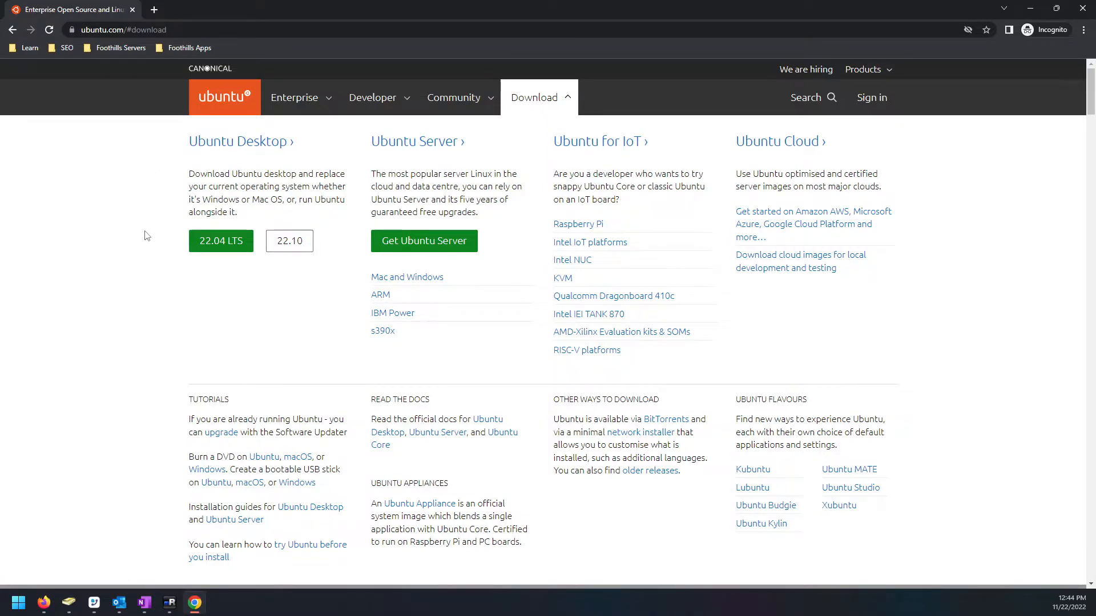
pyautogui.moveTo(424, 241)
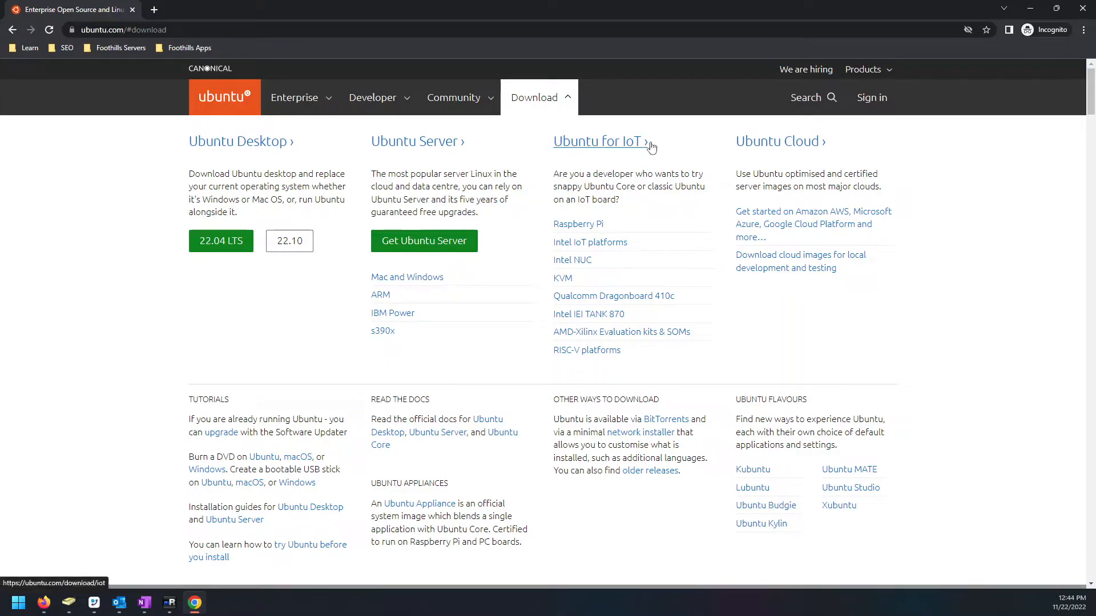
pyautogui.moveTo(443, 294)
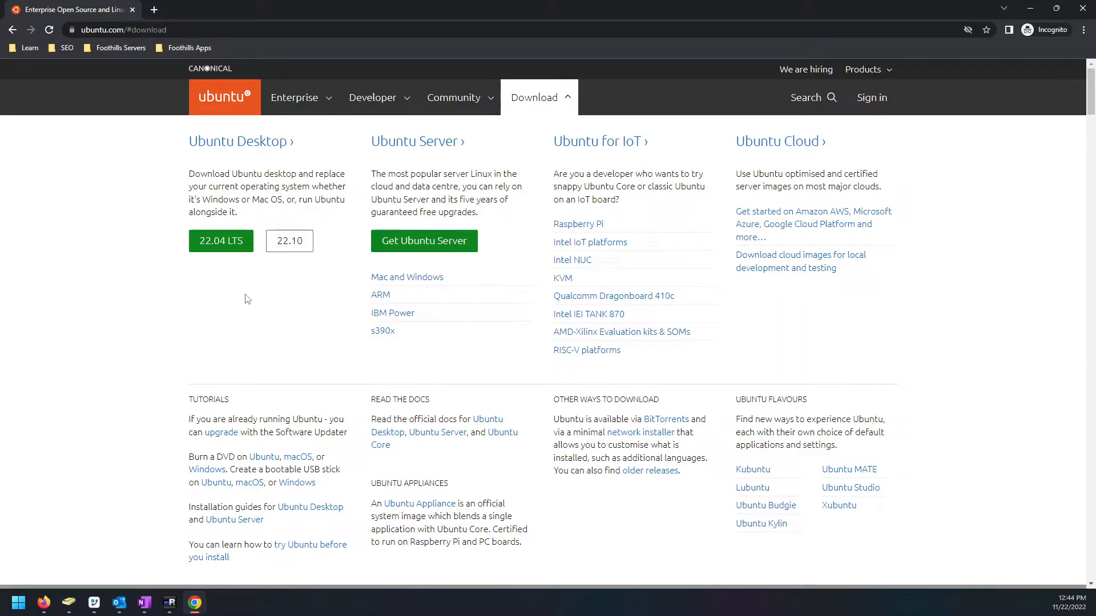
pyautogui.moveTo(396, 261)
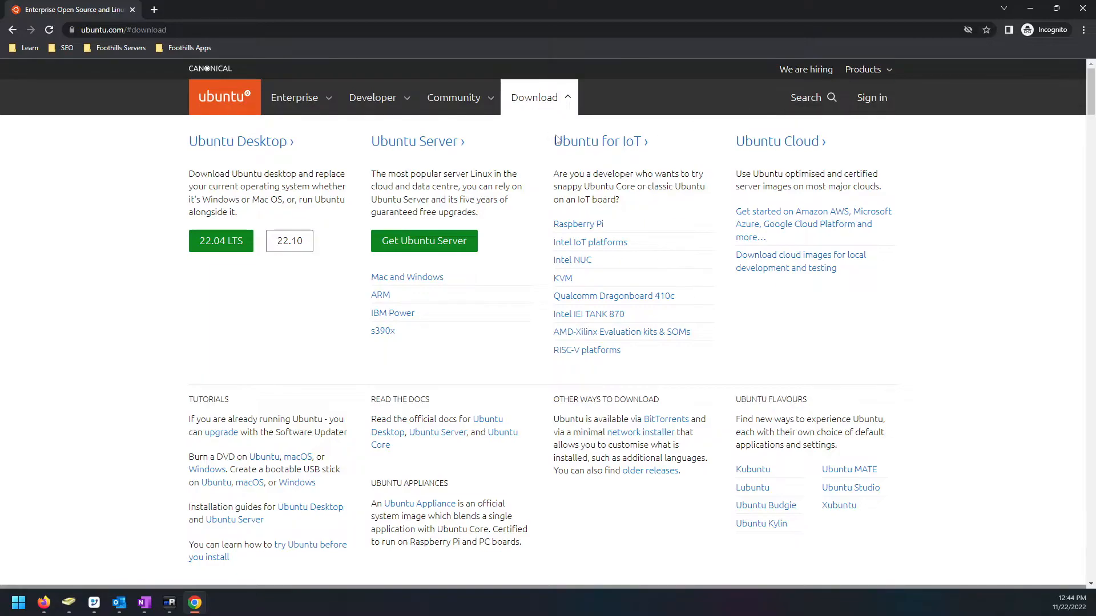
pyautogui.moveTo(577, 224)
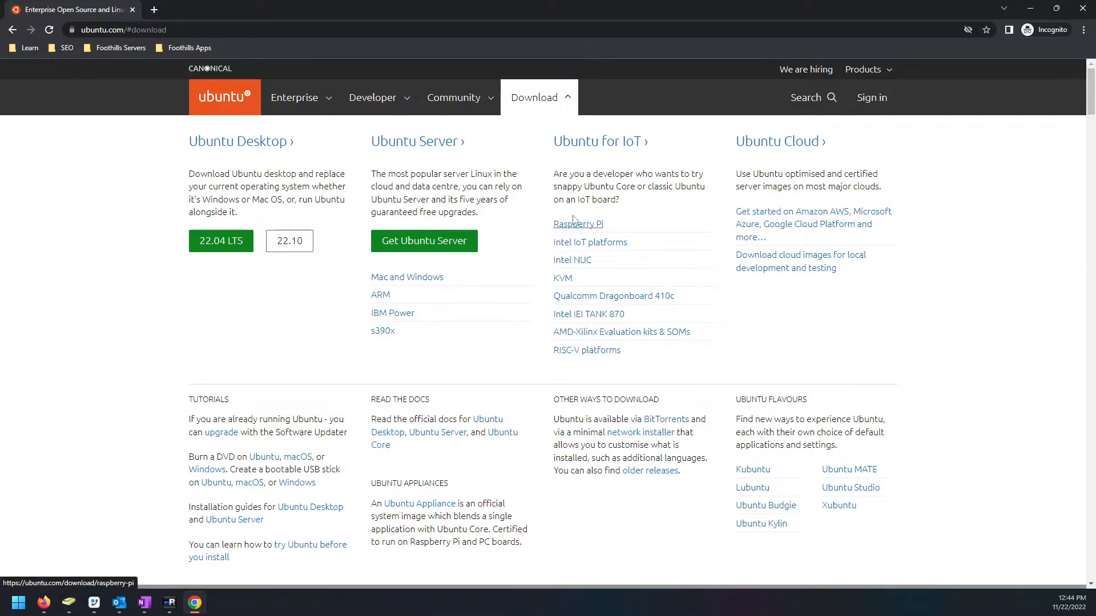
# - Open Raspberry Pi under Ubuntu for IoT and scroll to the 22.04.1 LTS and 22.10 downloads
pyautogui.click(577, 224)
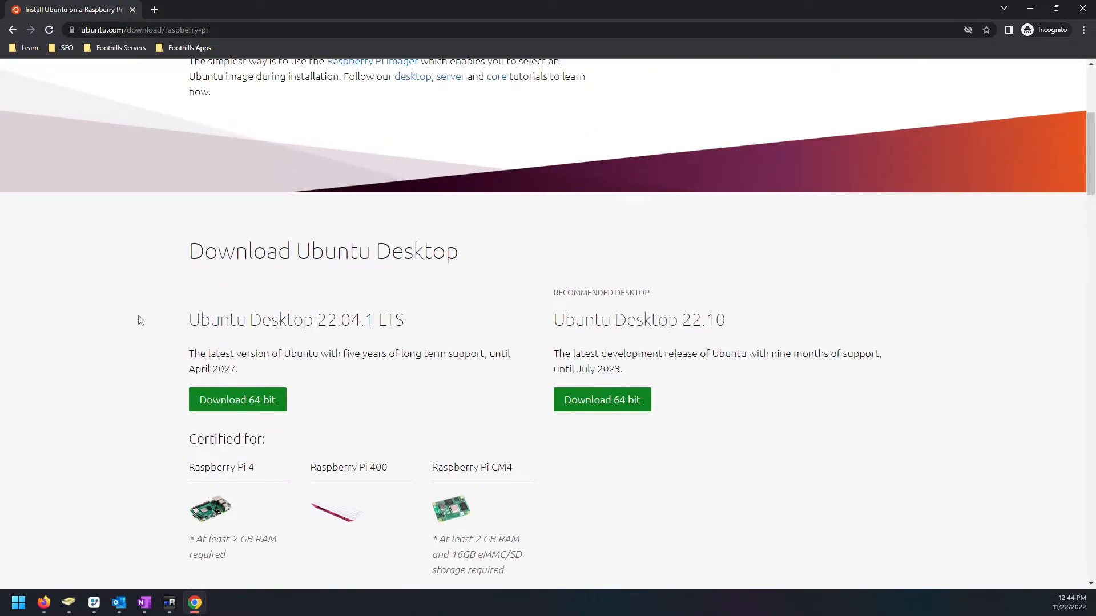
pyautogui.scroll(-3)
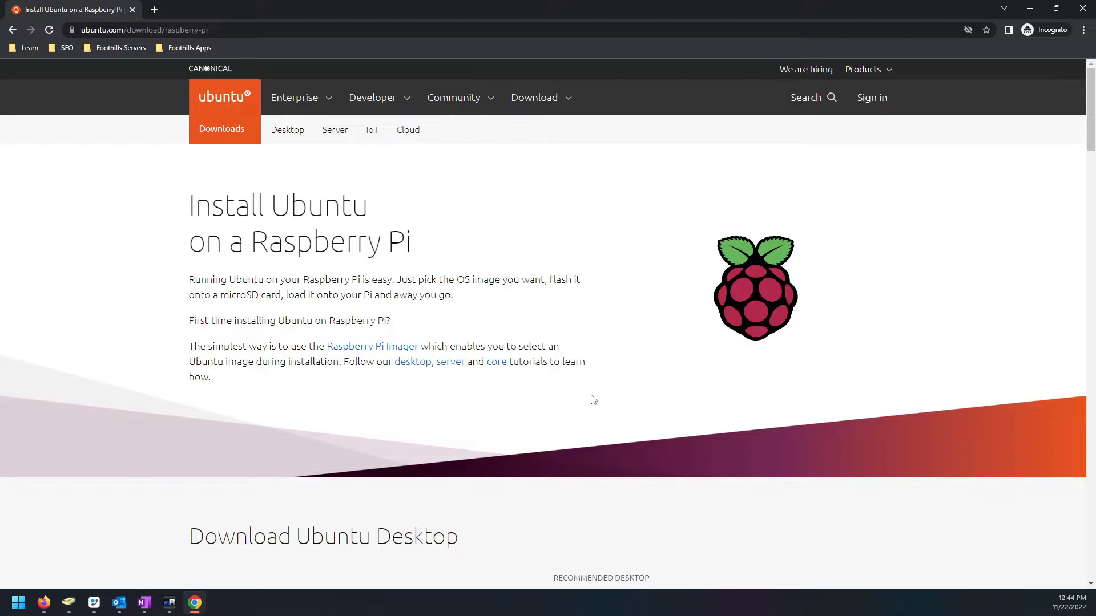
pyautogui.moveTo(585, 339)
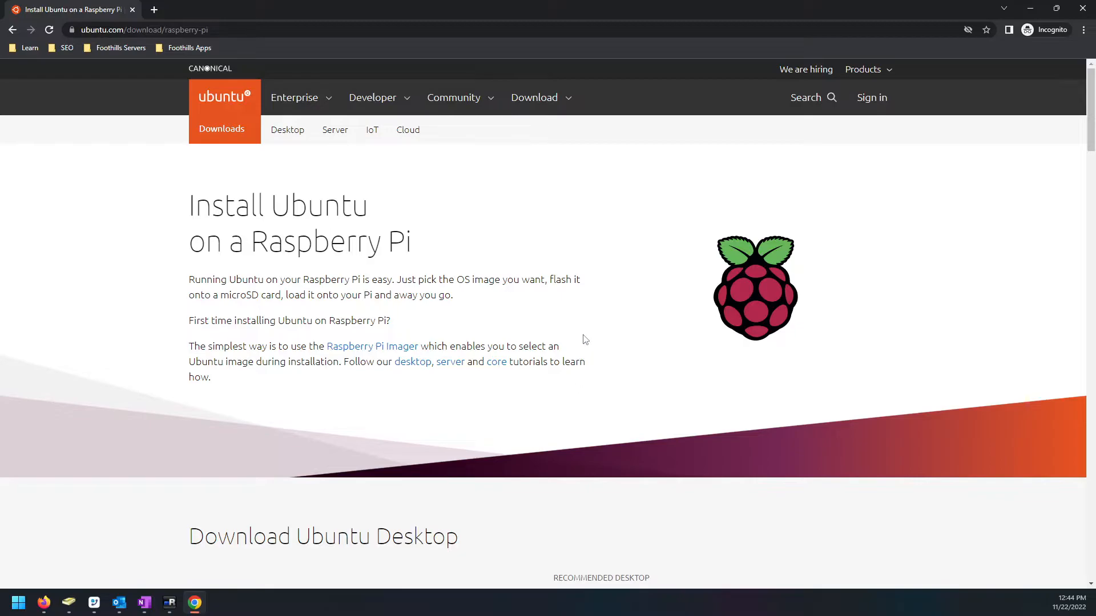
pyautogui.moveTo(520, 242)
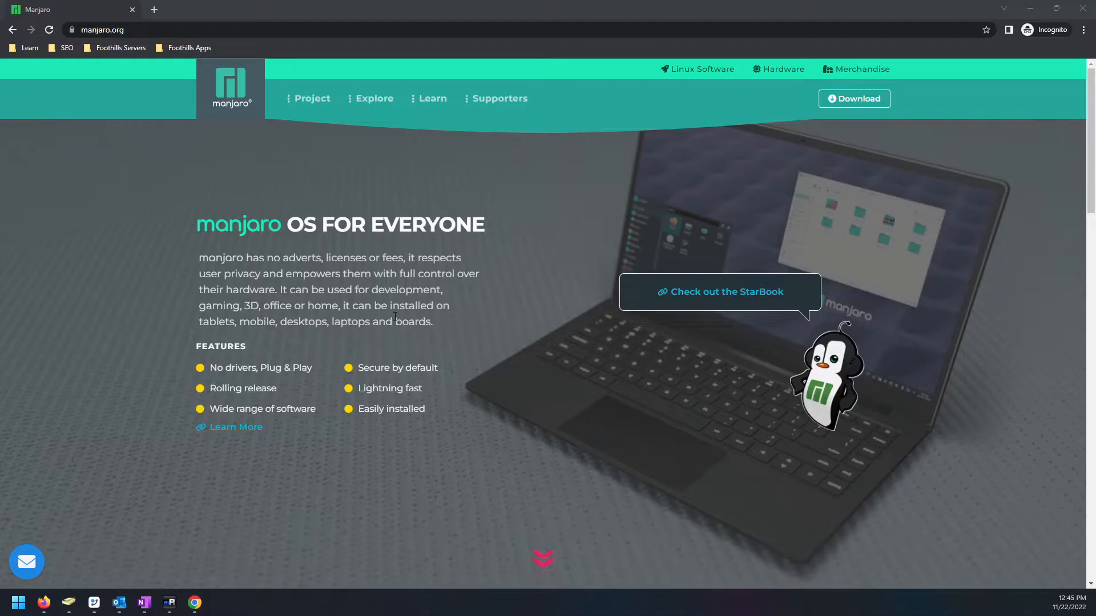
# - Scroll the Manjaro homepage past features and partner software down to the footer
pyautogui.scroll(-3)
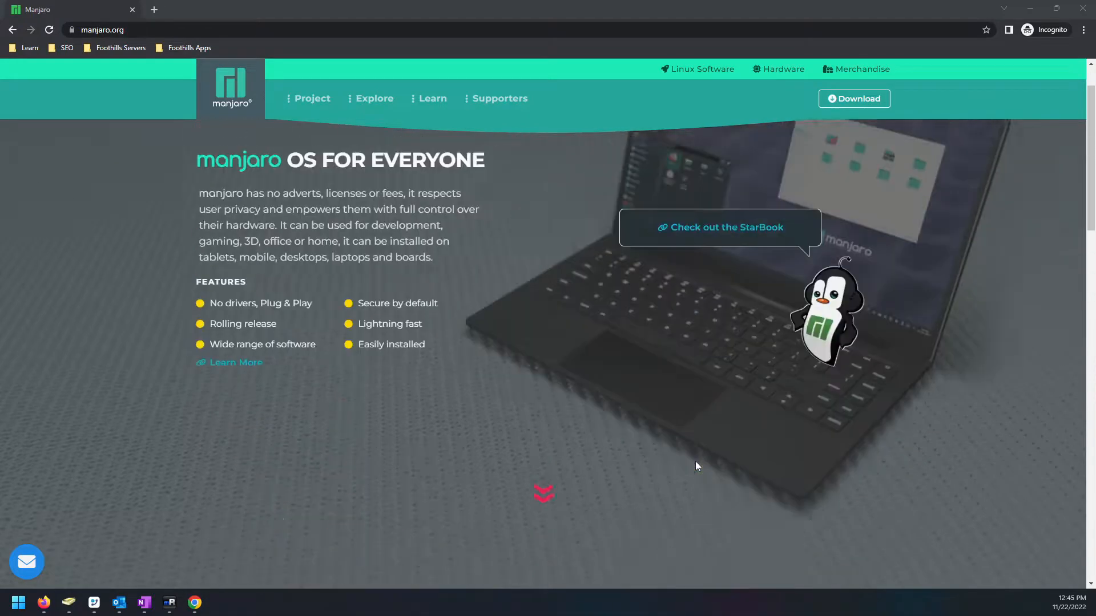
pyautogui.scroll(-3)
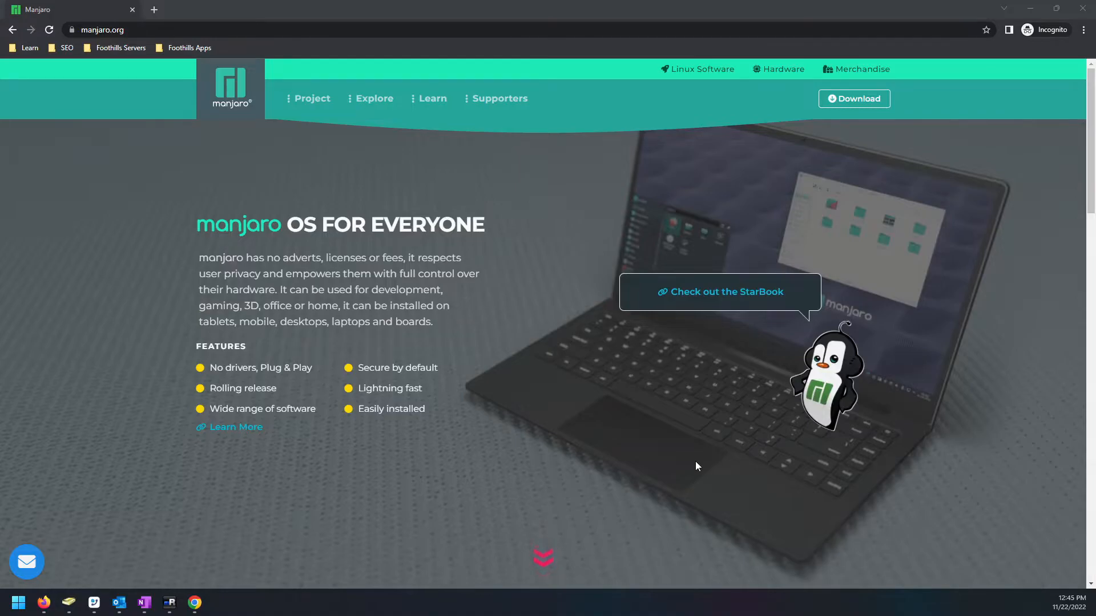
pyautogui.scroll(-3)
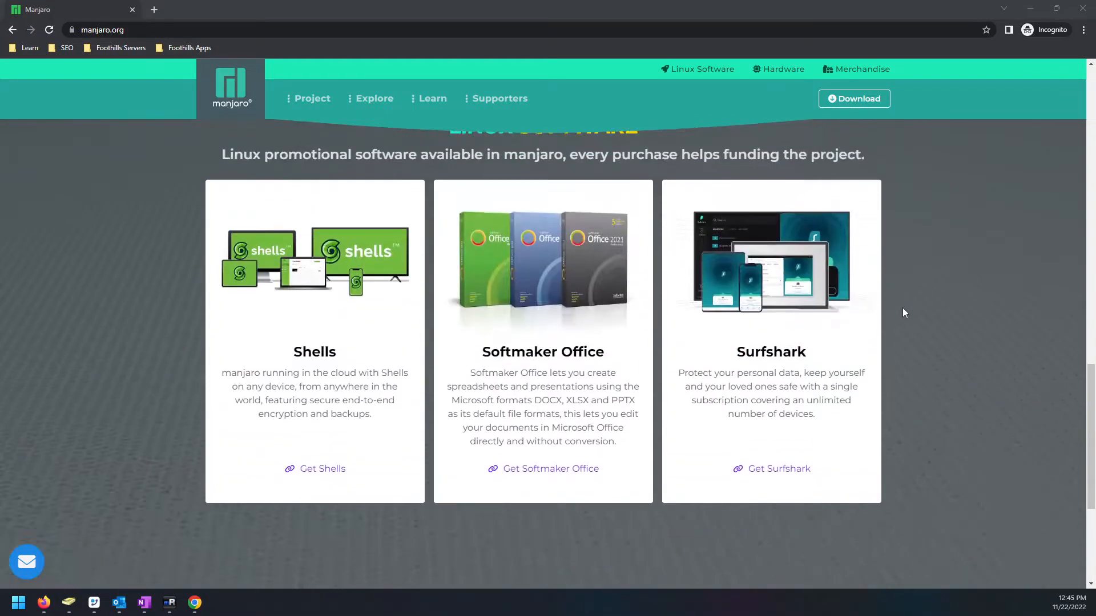
pyautogui.scroll(3)
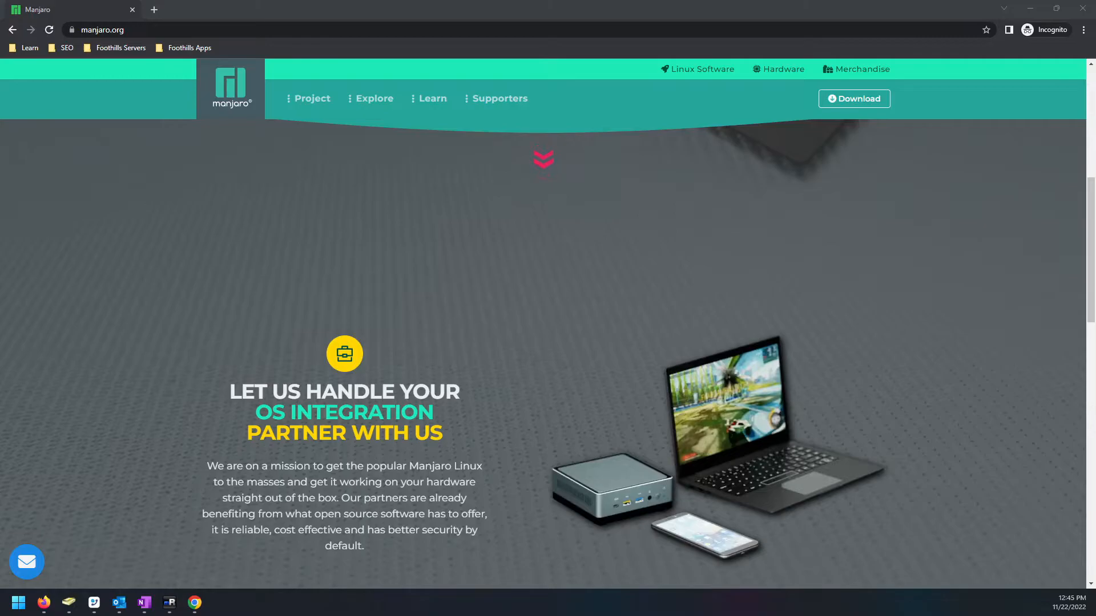
pyautogui.scroll(-3)
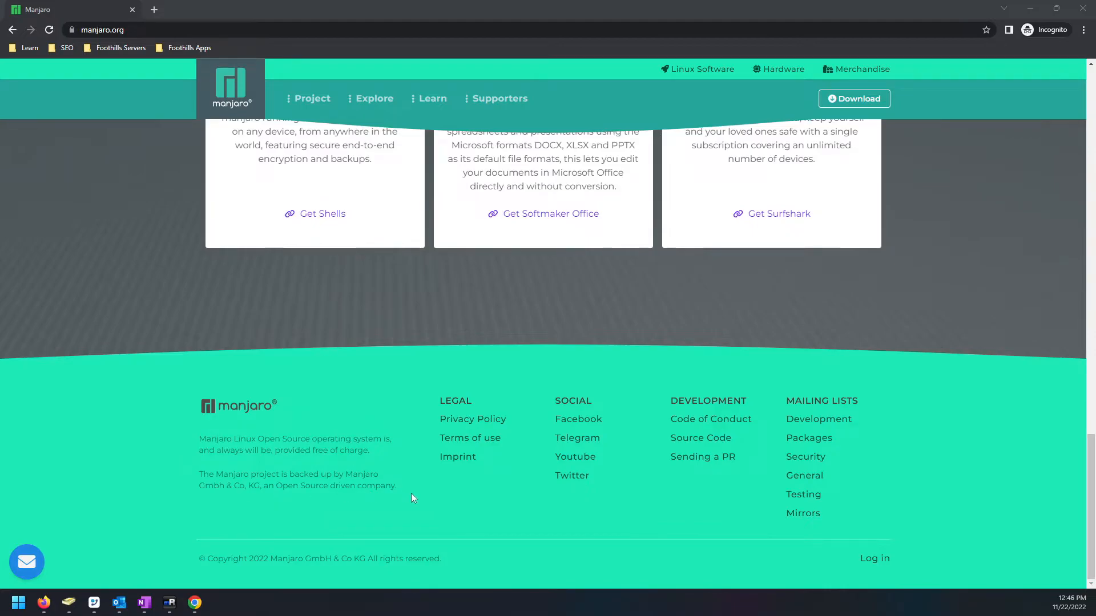
pyautogui.moveTo(200, 438); pyautogui.dragTo(409, 485)
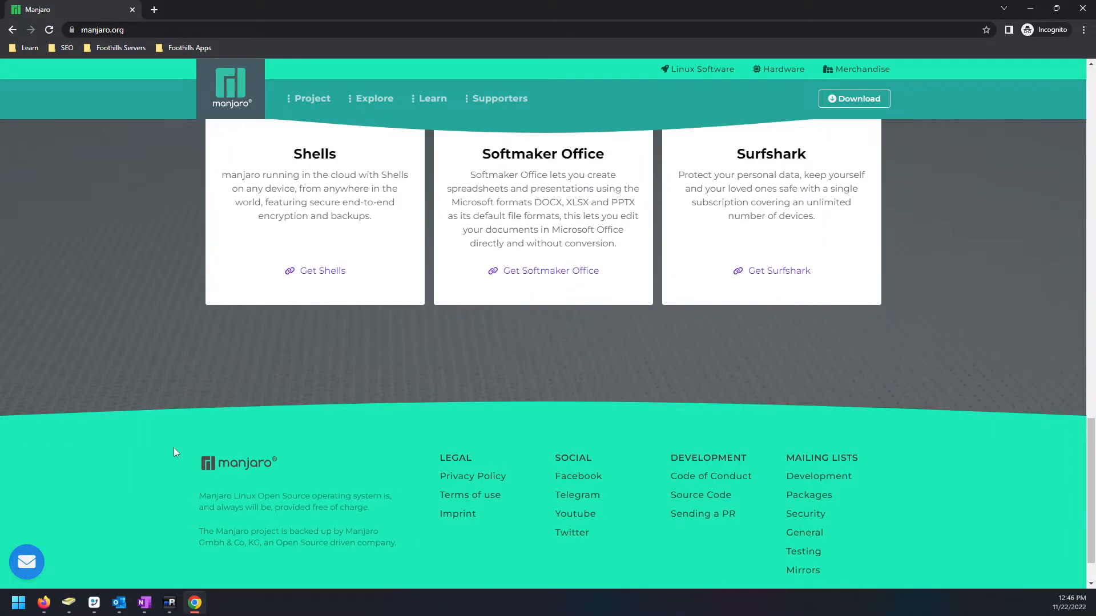
pyautogui.scroll(-3)
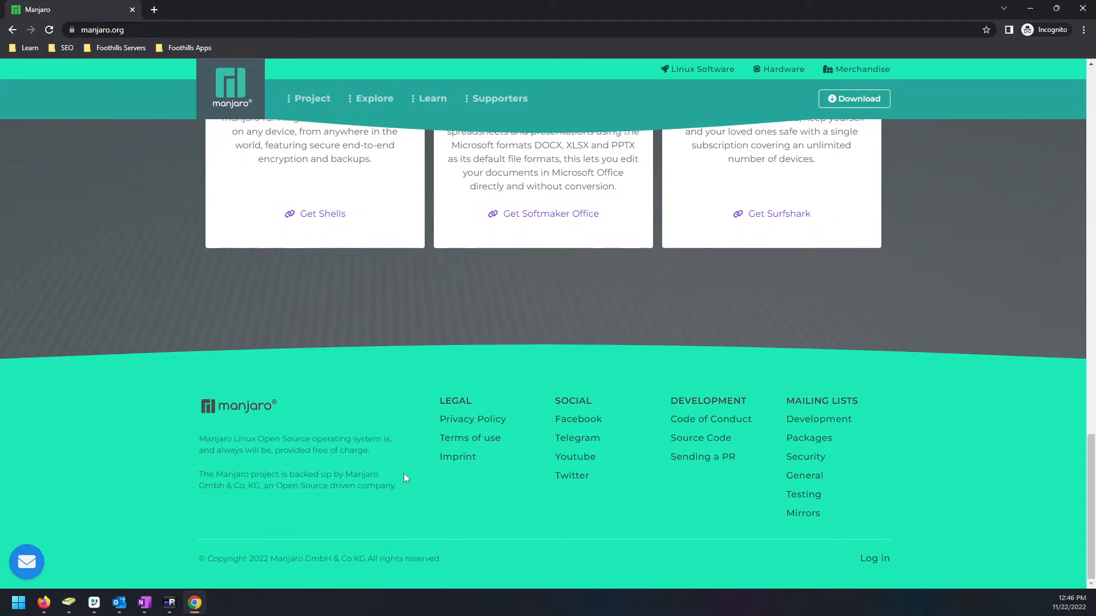
pyautogui.scroll(3)
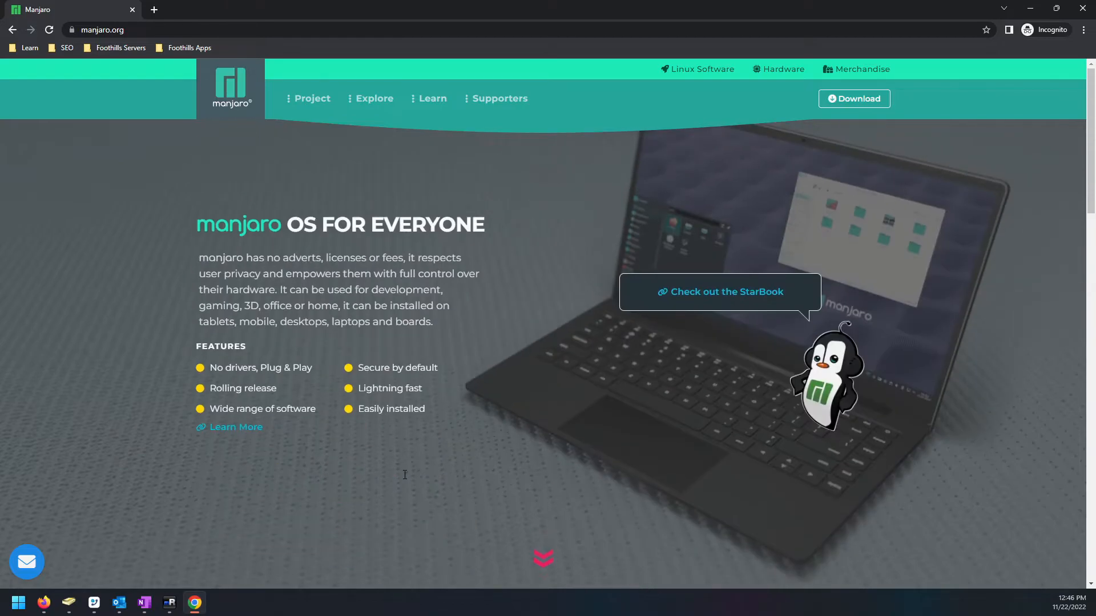
pyautogui.moveTo(540, 294)
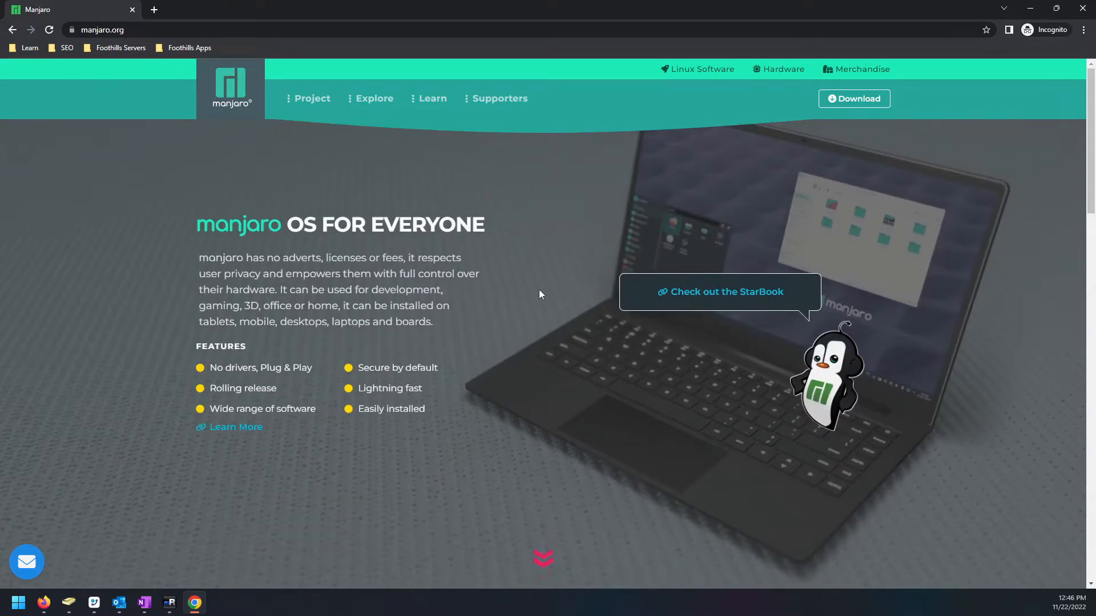
pyautogui.moveTo(480, 323)
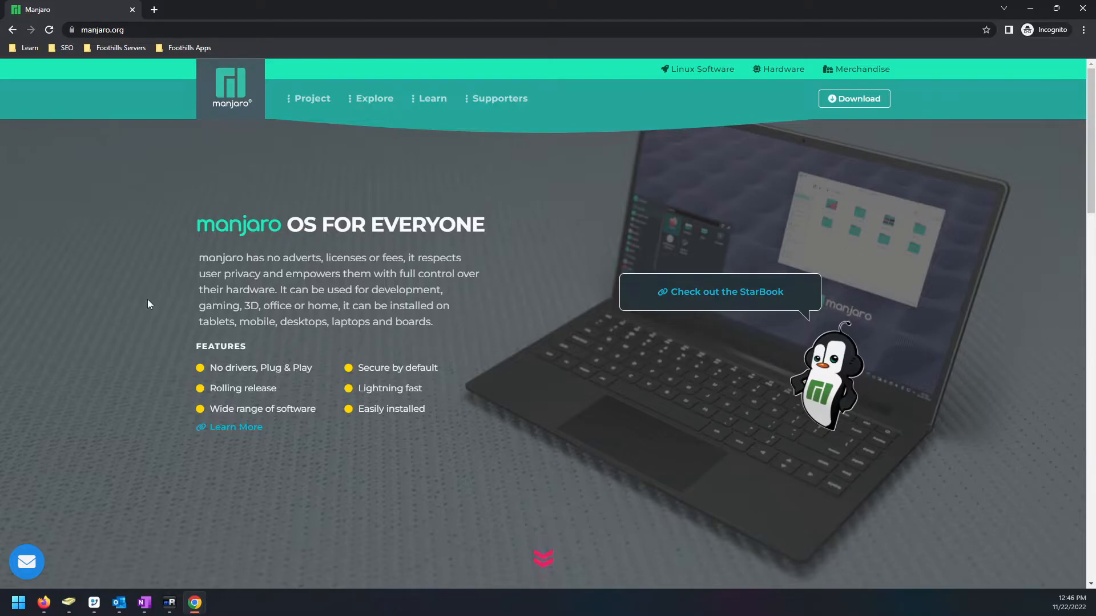
pyautogui.scroll(-3)
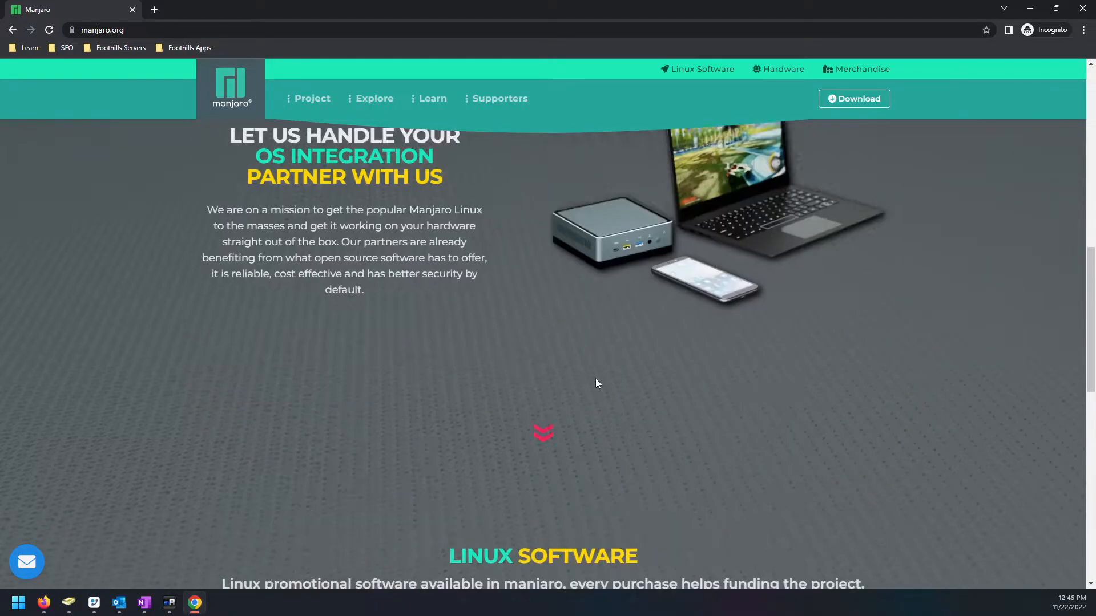
pyautogui.scroll(-3)
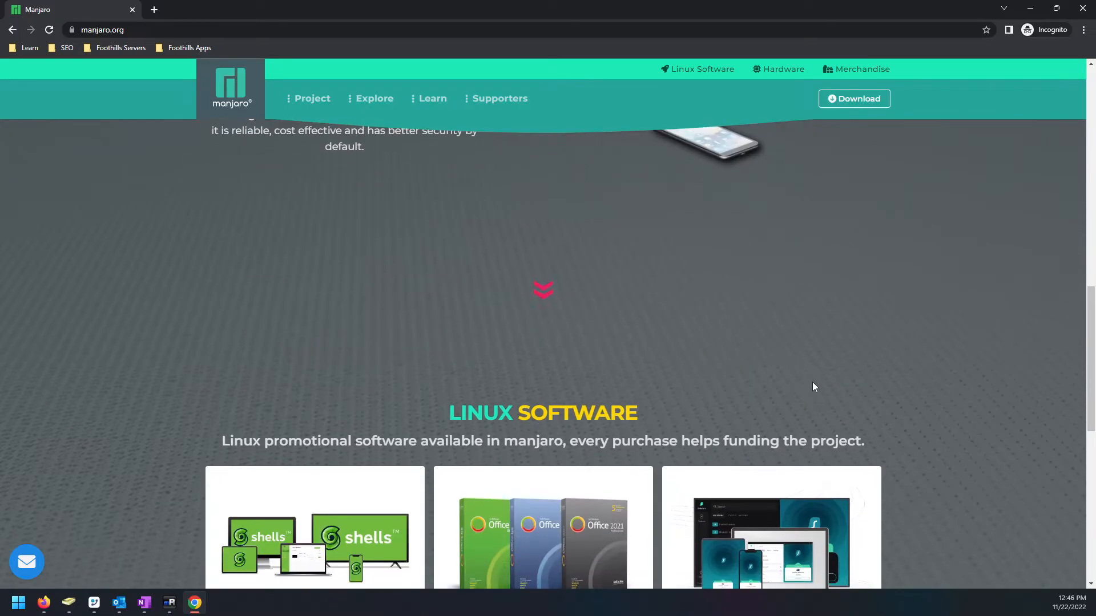
pyautogui.scroll(3)
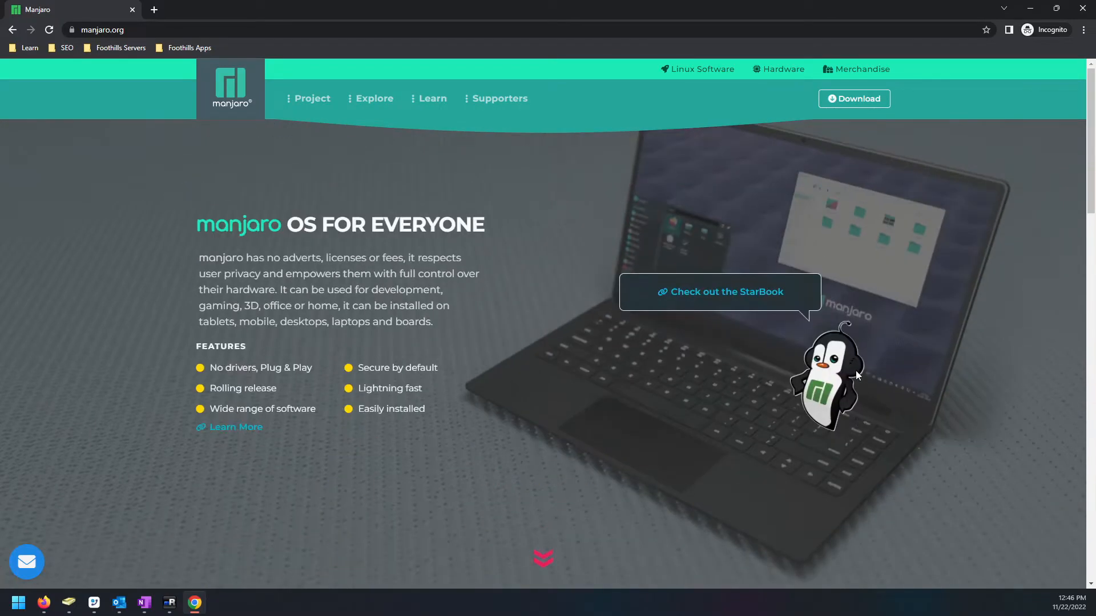
pyautogui.scroll(-3)
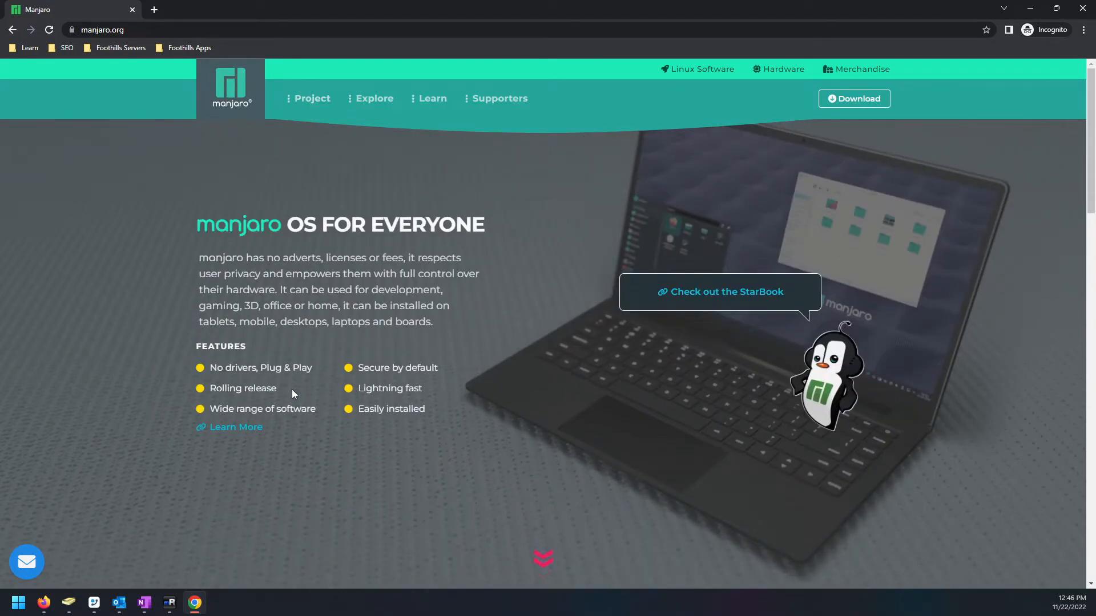
pyautogui.moveTo(657, 494)
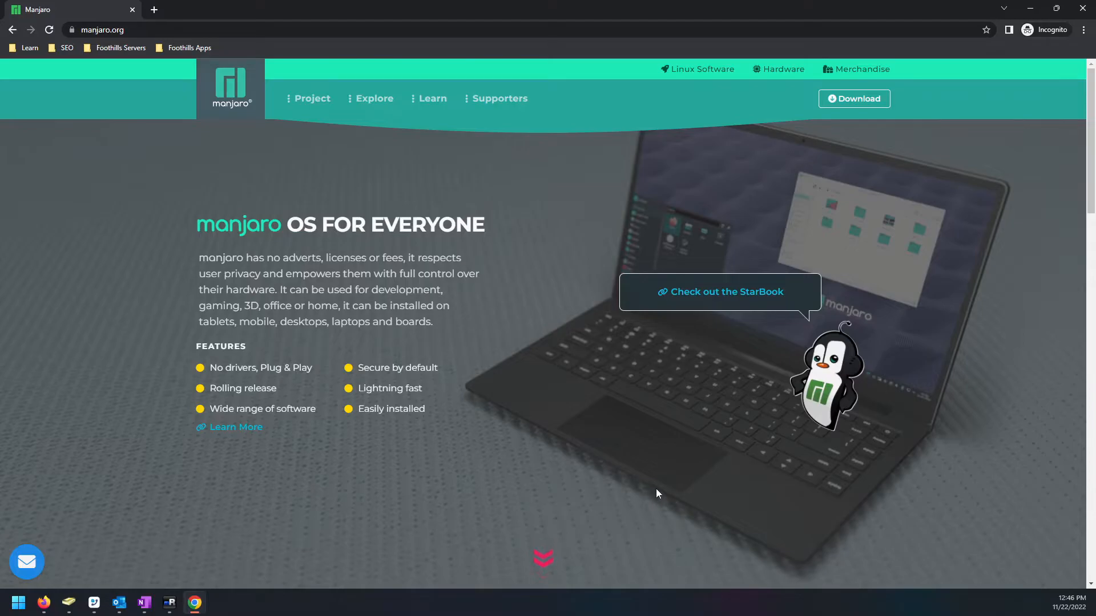
pyautogui.moveTo(649, 446)
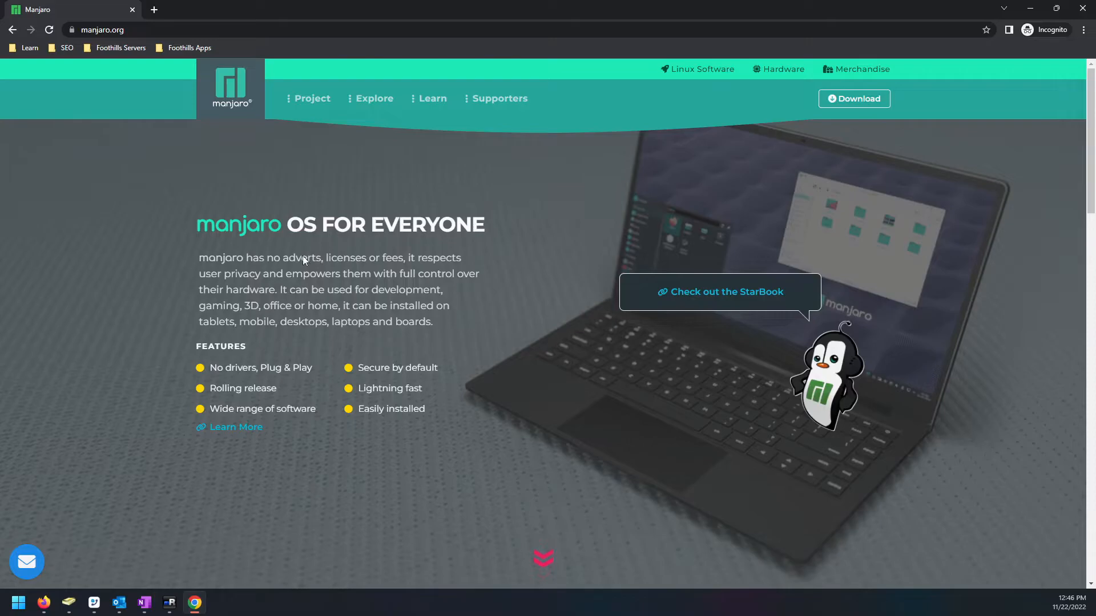
pyautogui.moveTo(920, 305)
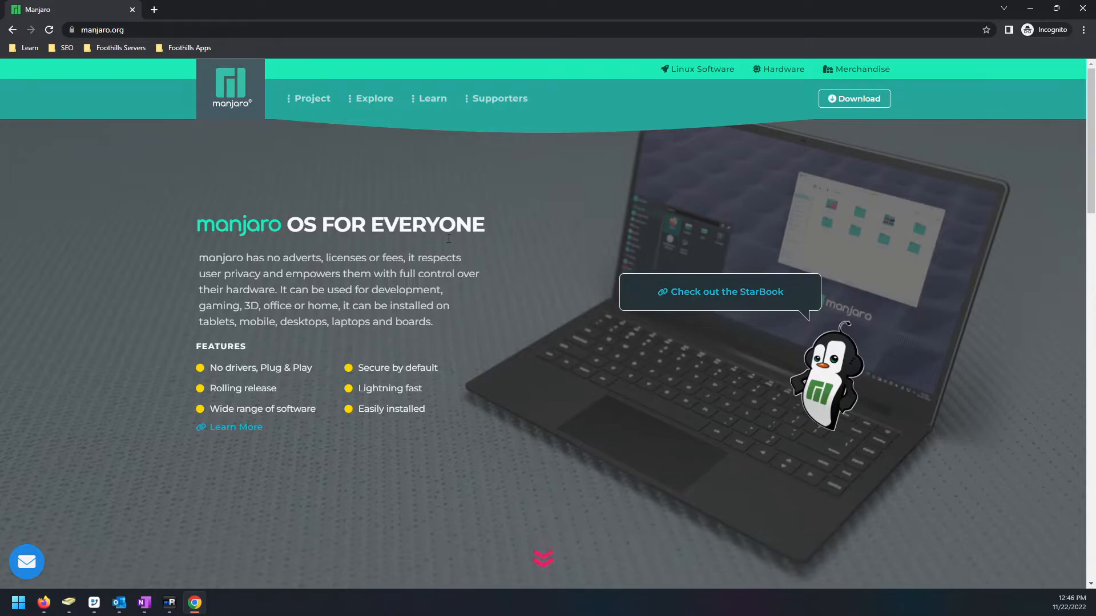
pyautogui.scroll(-3)
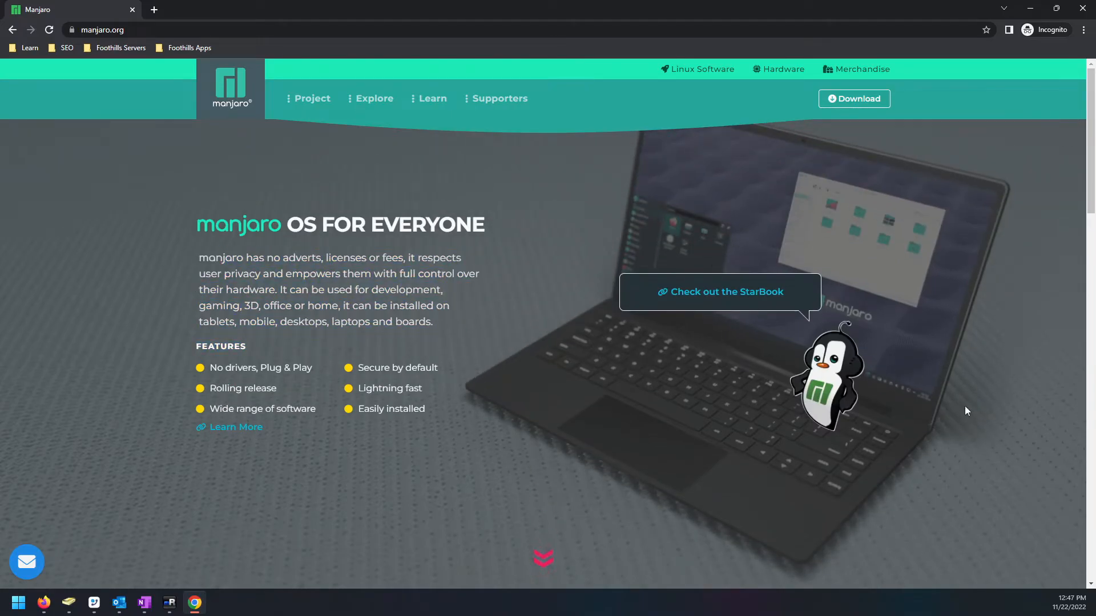
pyautogui.moveTo(772, 301)
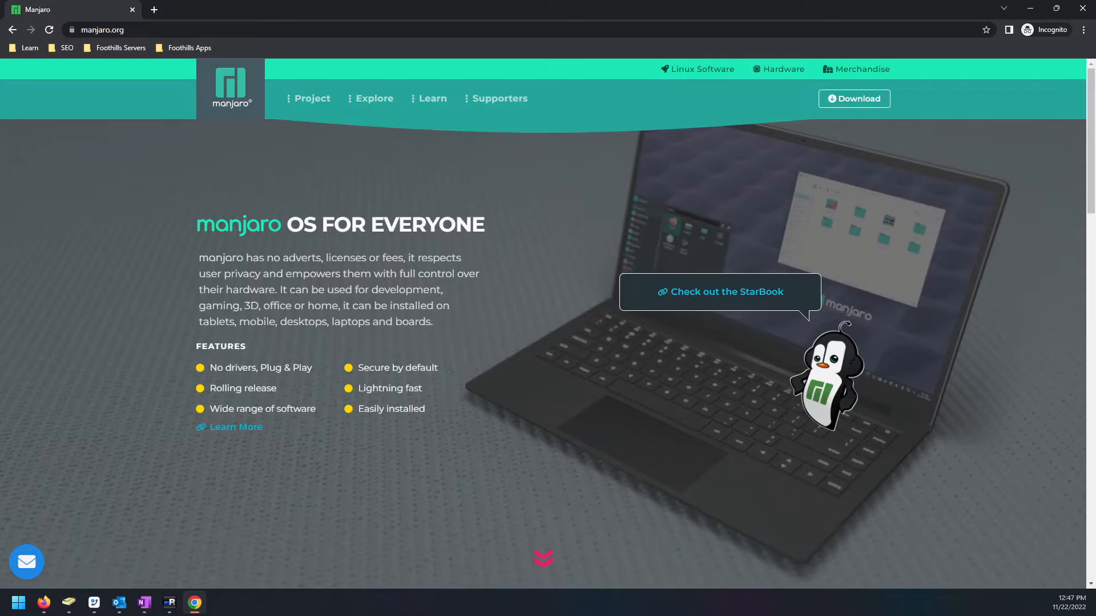
pyautogui.moveTo(198, 221); pyautogui.dragTo(452, 322)
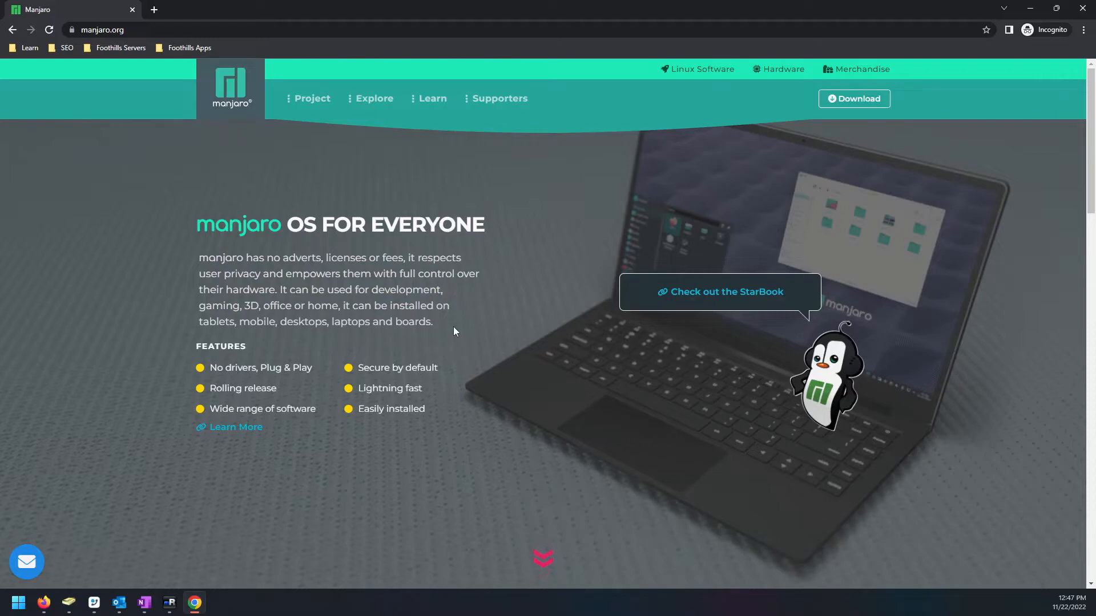
pyautogui.moveTo(198, 224); pyautogui.dragTo(454, 331)
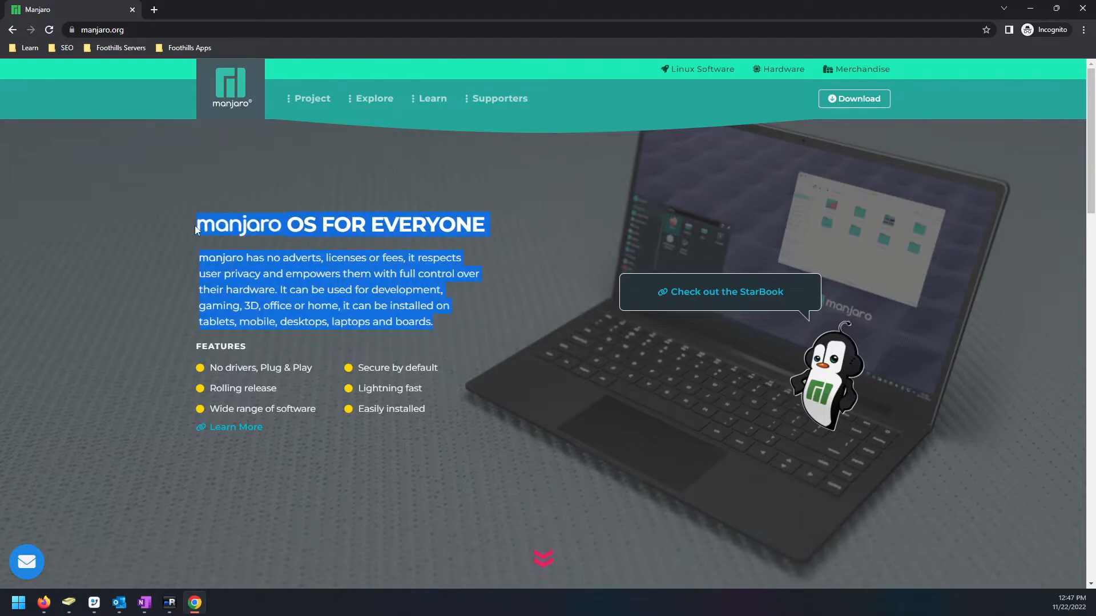
pyautogui.click(455, 330)
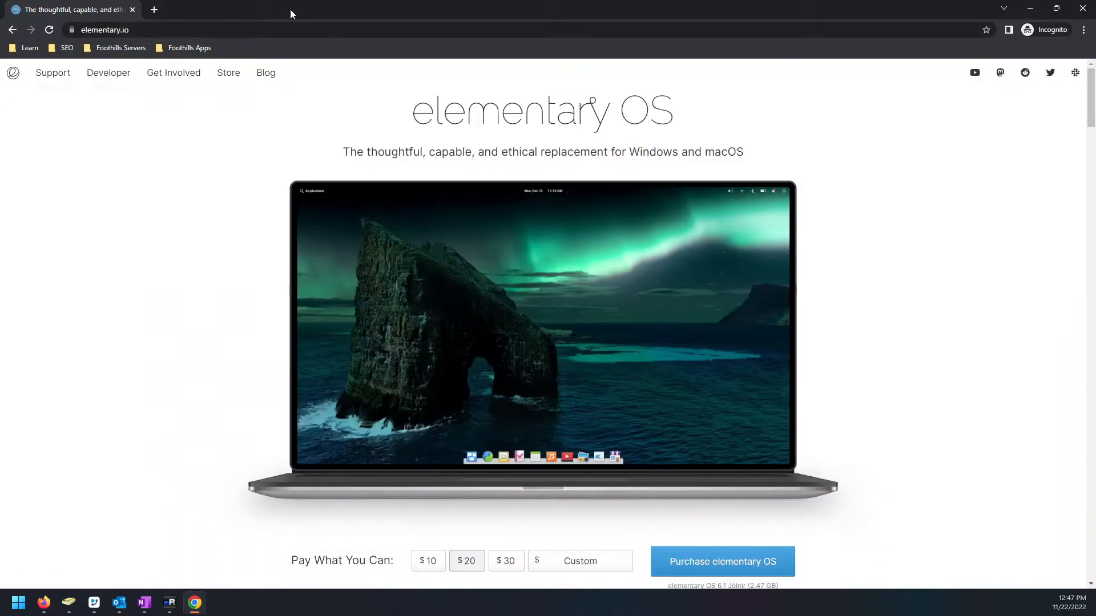
# - Scroll past the purchase options to the What's New in elementary OS 6.1 Jólnir section
pyautogui.scroll(-3)
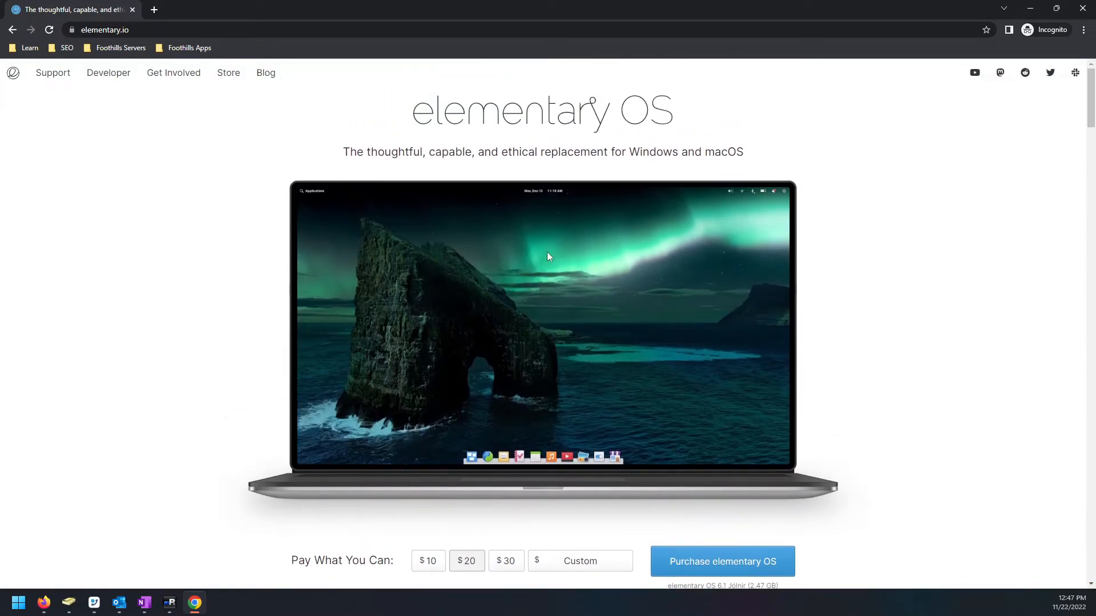
pyautogui.moveTo(829, 354)
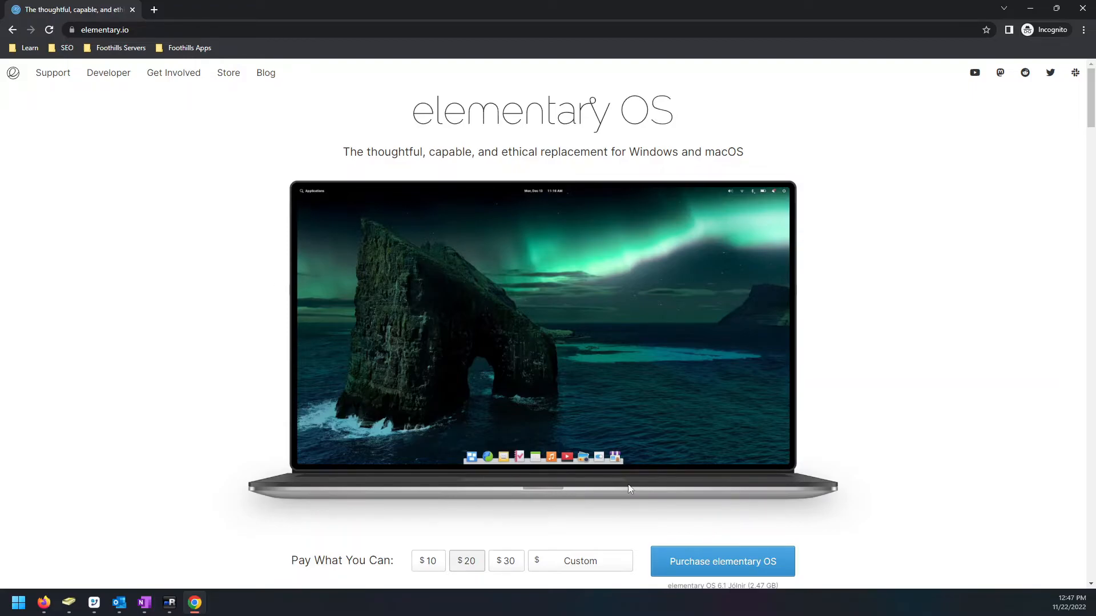
pyautogui.moveTo(585, 451)
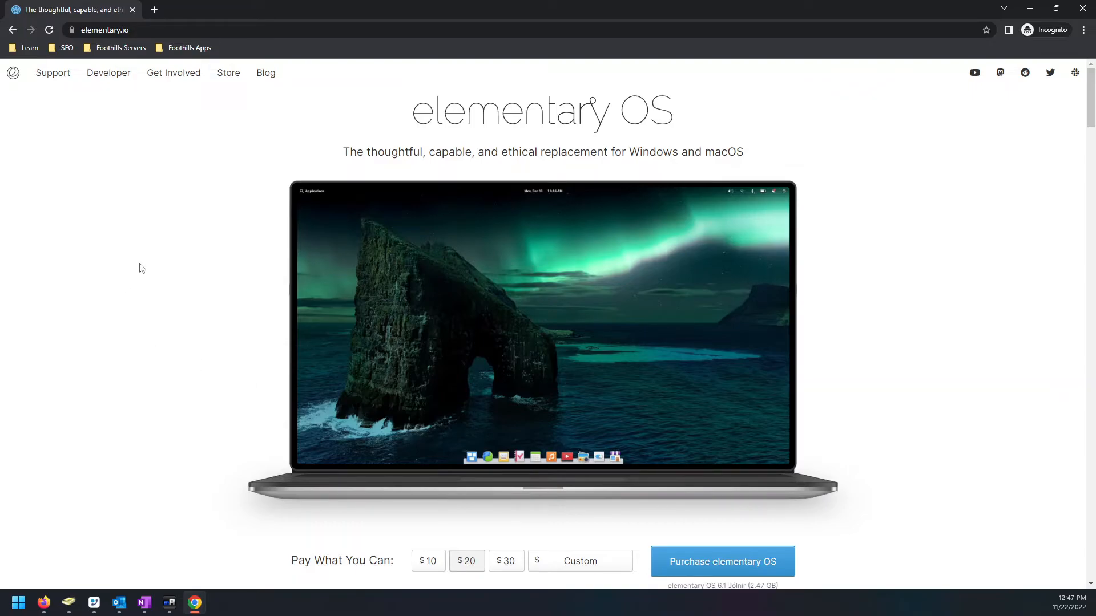
pyautogui.scroll(-3)
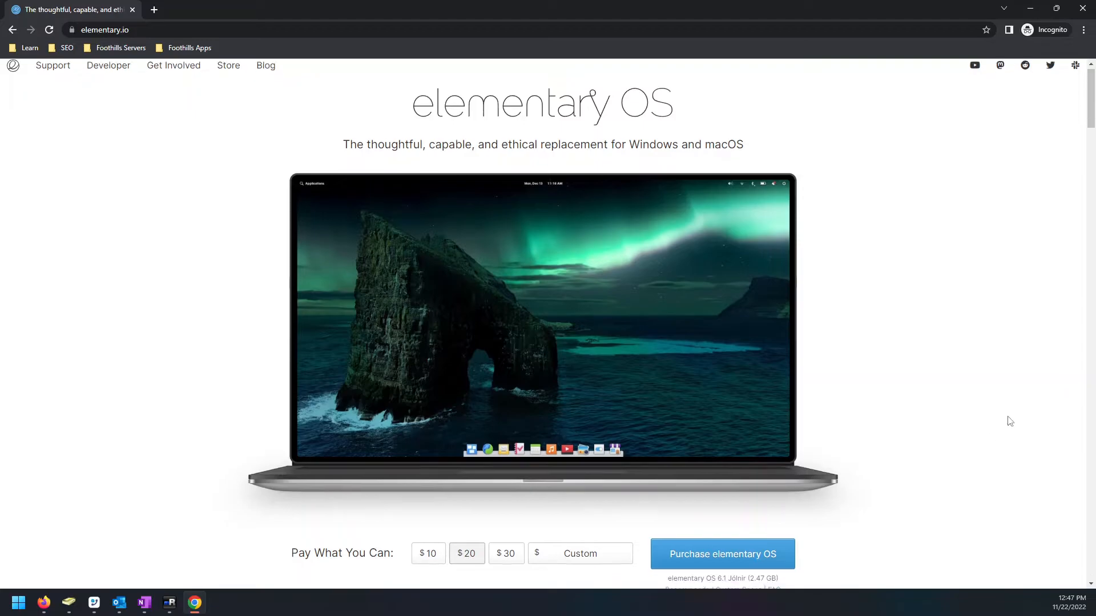
pyautogui.scroll(-3)
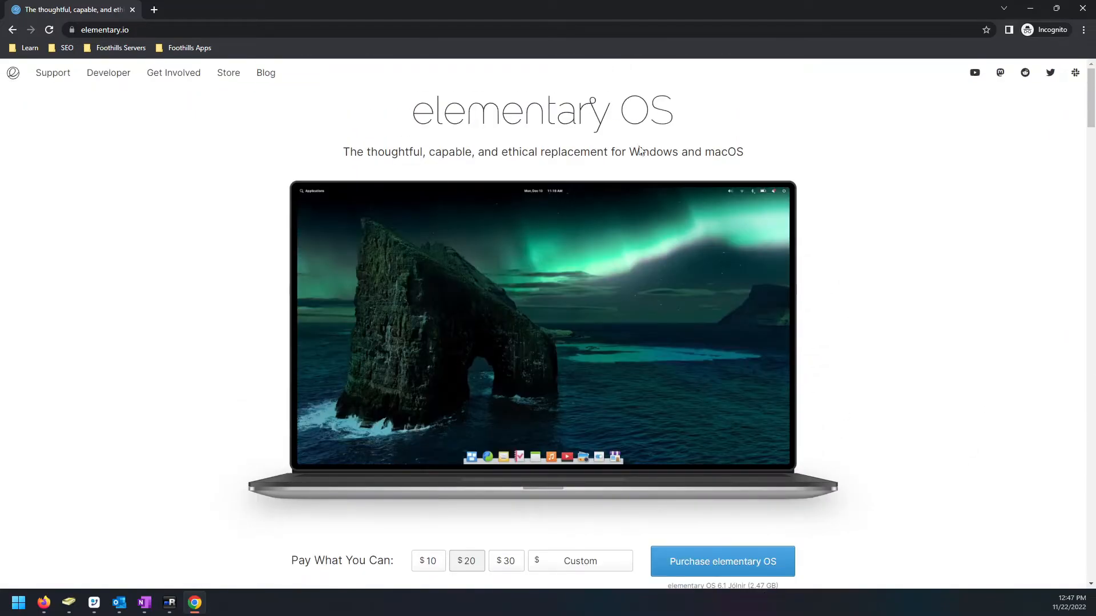
pyautogui.moveTo(822, 167)
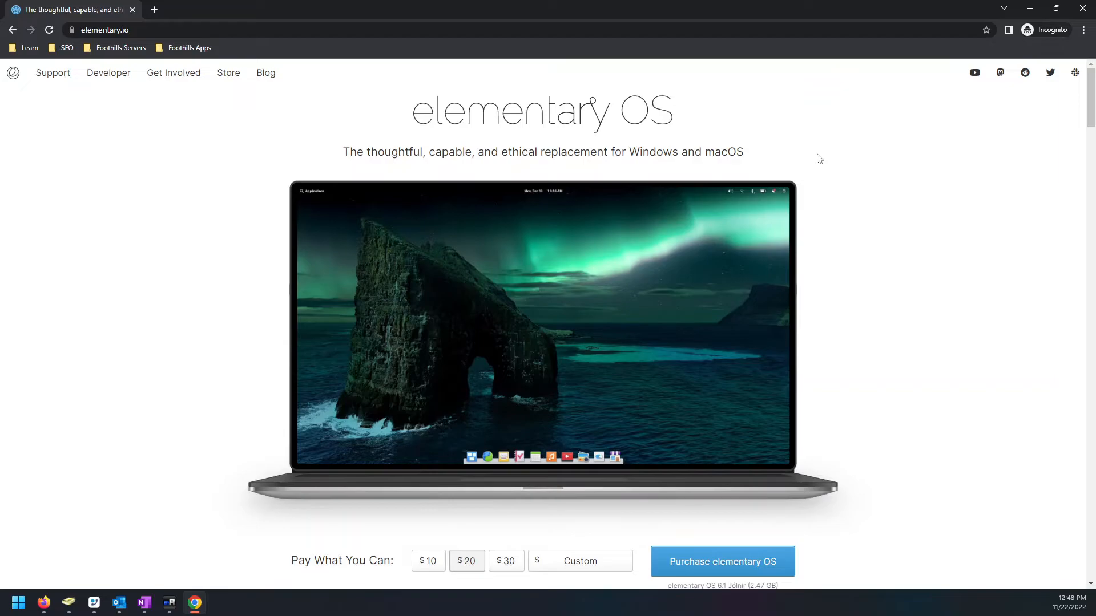
pyautogui.moveTo(329, 290)
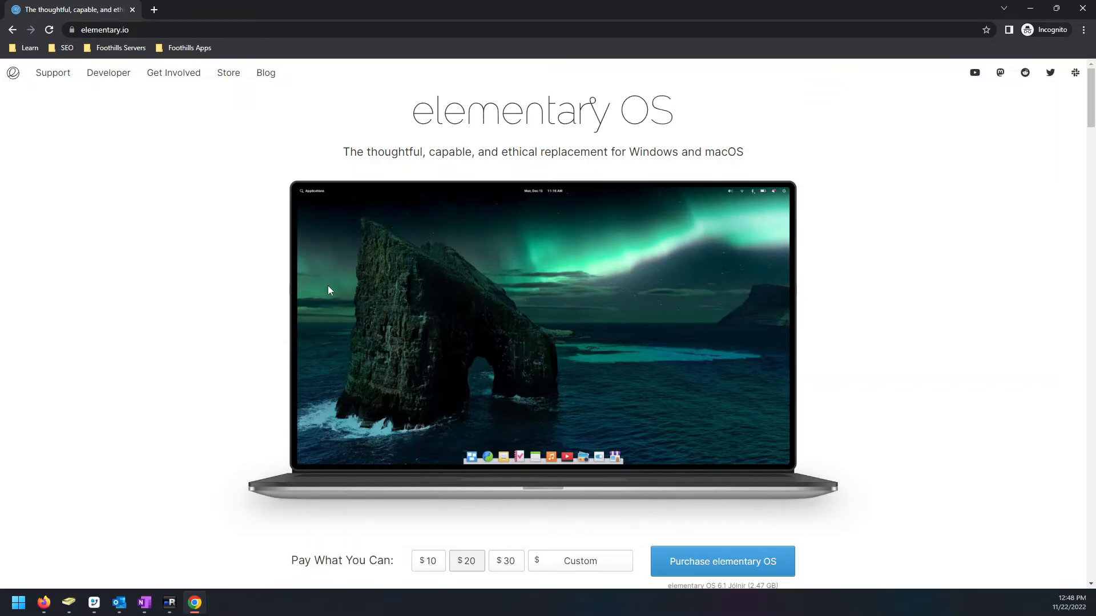
pyautogui.scroll(-3)
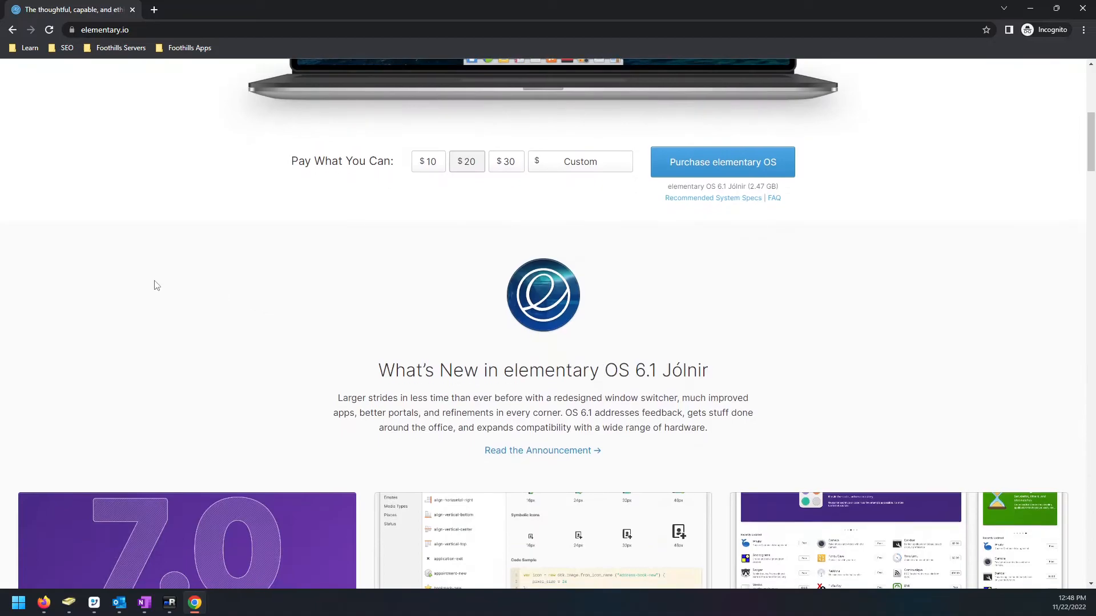
pyautogui.scroll(-3)
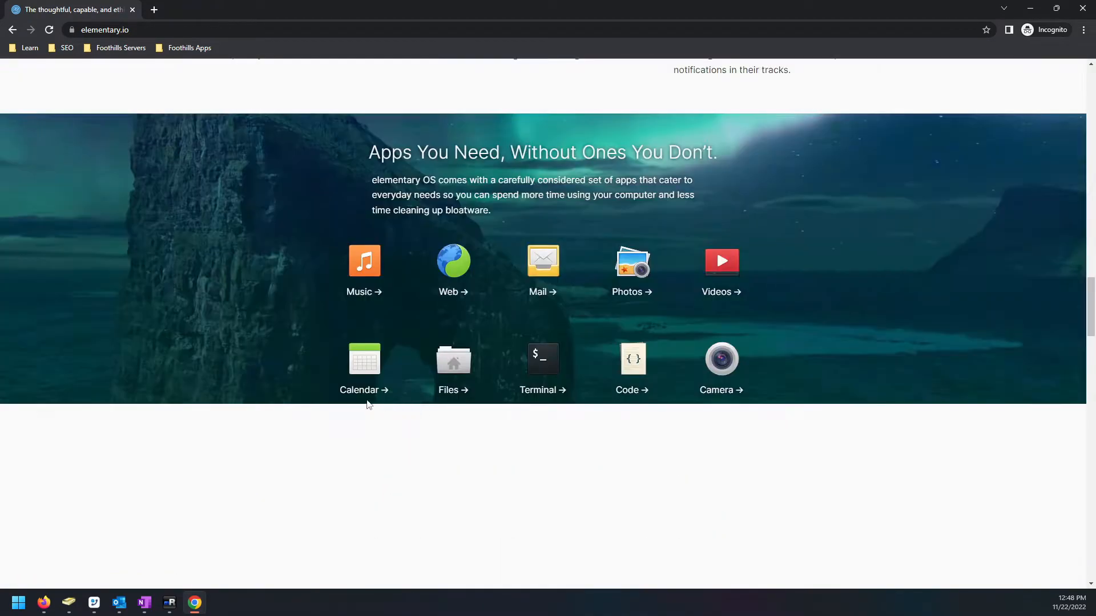
pyautogui.scroll(3)
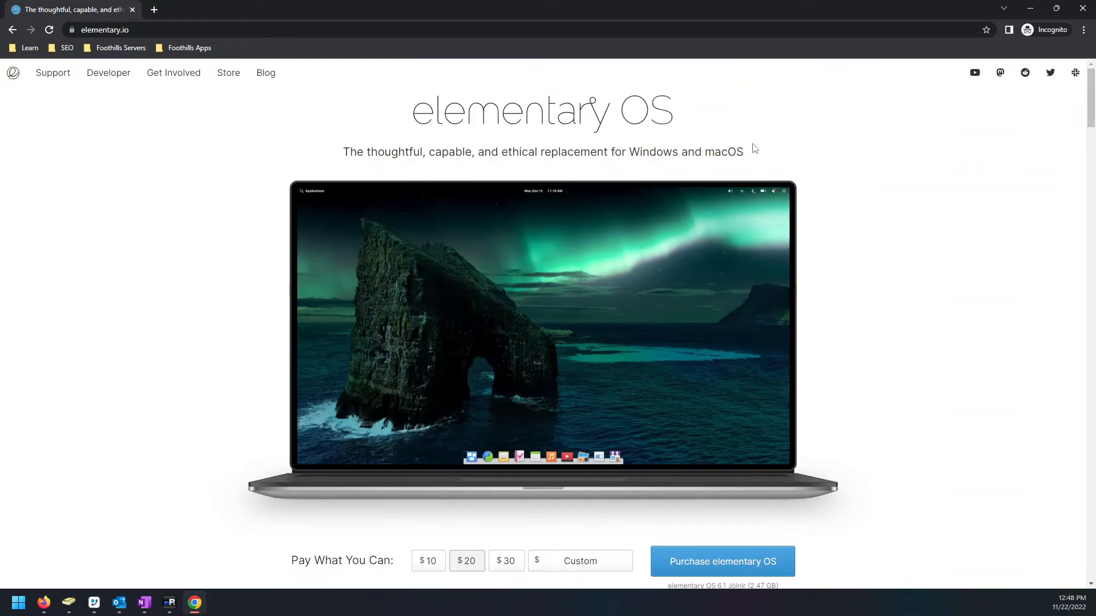
pyautogui.moveTo(785, 166)
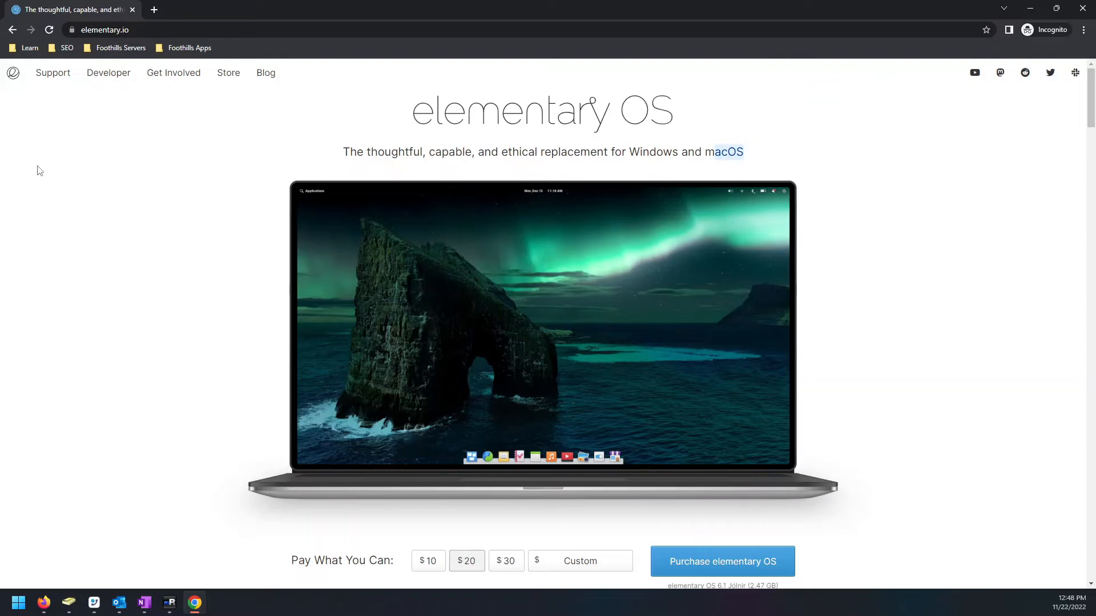
pyautogui.moveTo(189, 302)
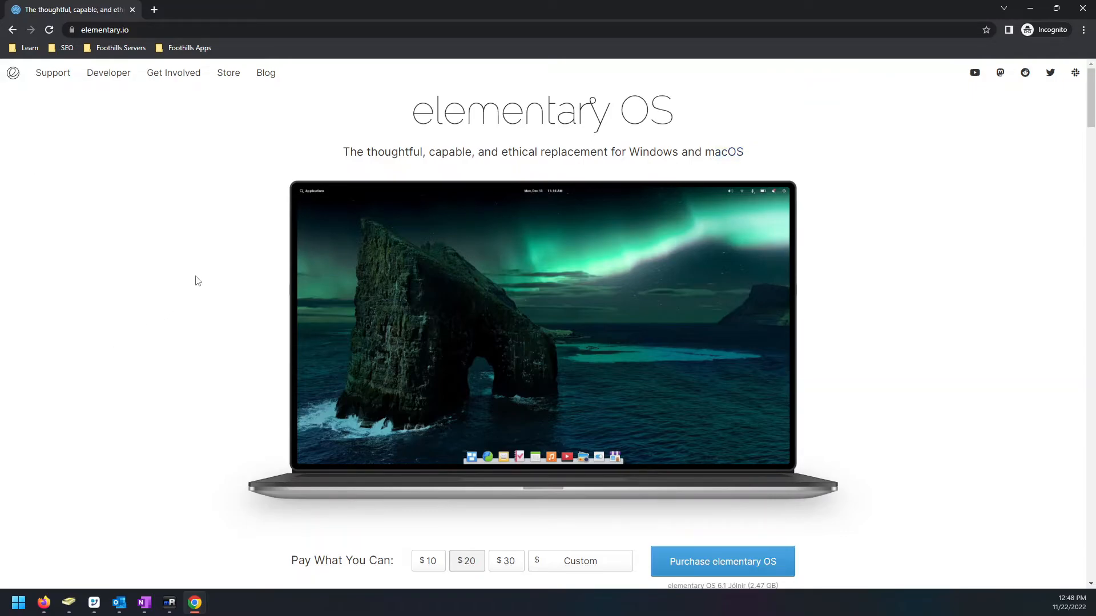
pyautogui.scroll(-3)
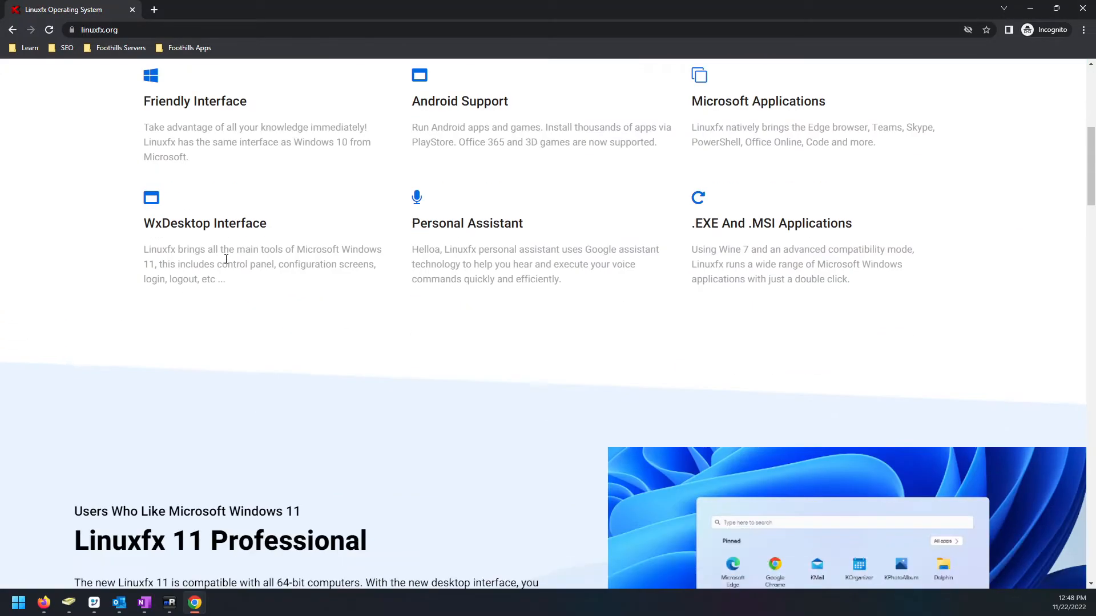
# - Scroll back up to the 'Fast, stable and very safe' Windows 11-style banner
pyautogui.scroll(3)
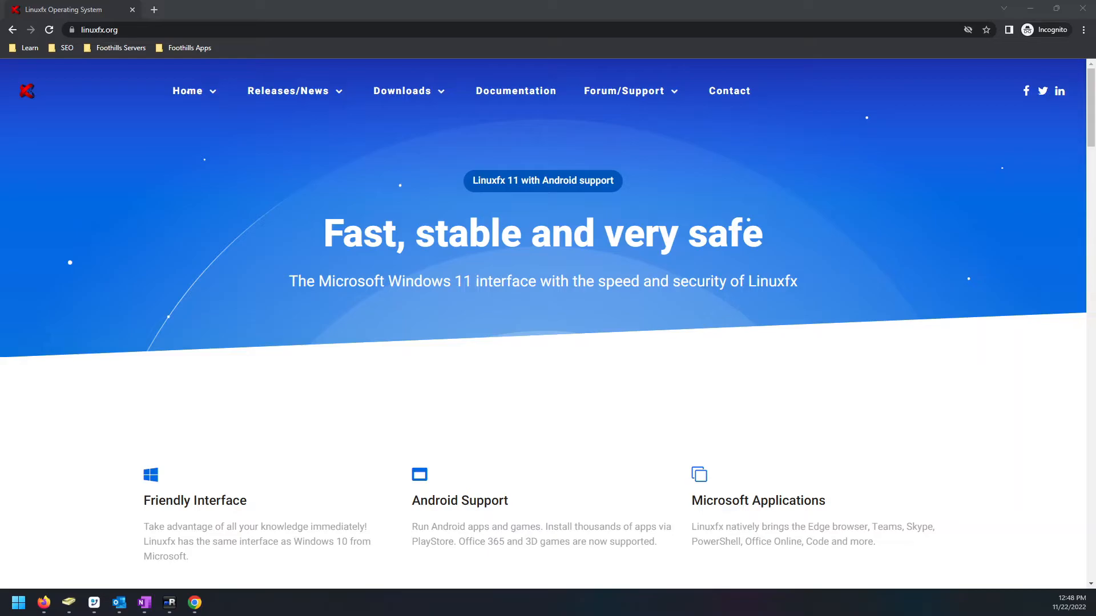
pyautogui.moveTo(543, 430)
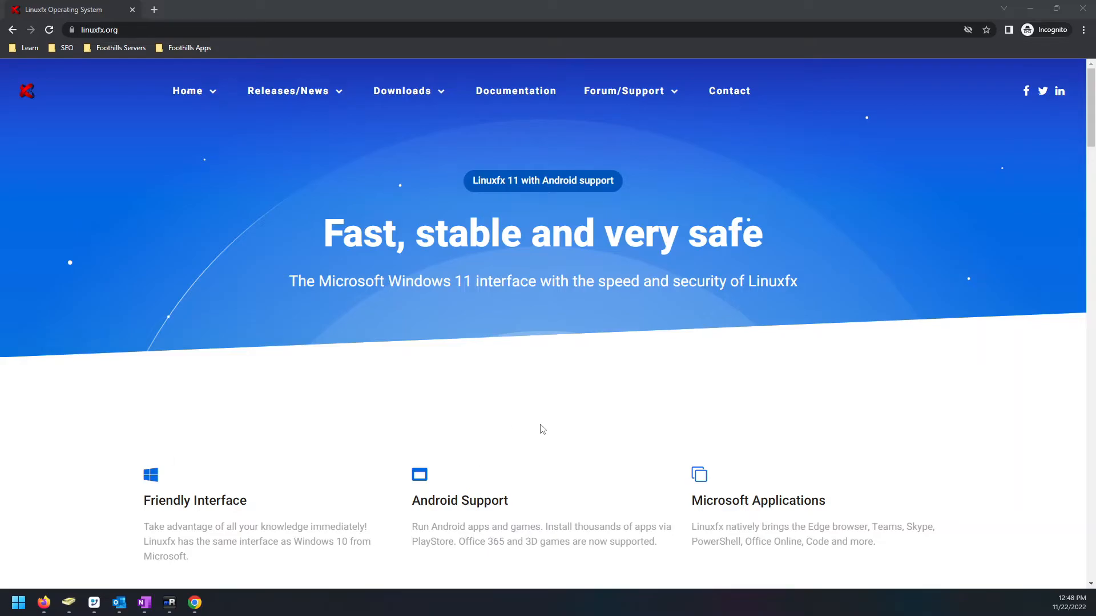
pyautogui.moveTo(725, 390)
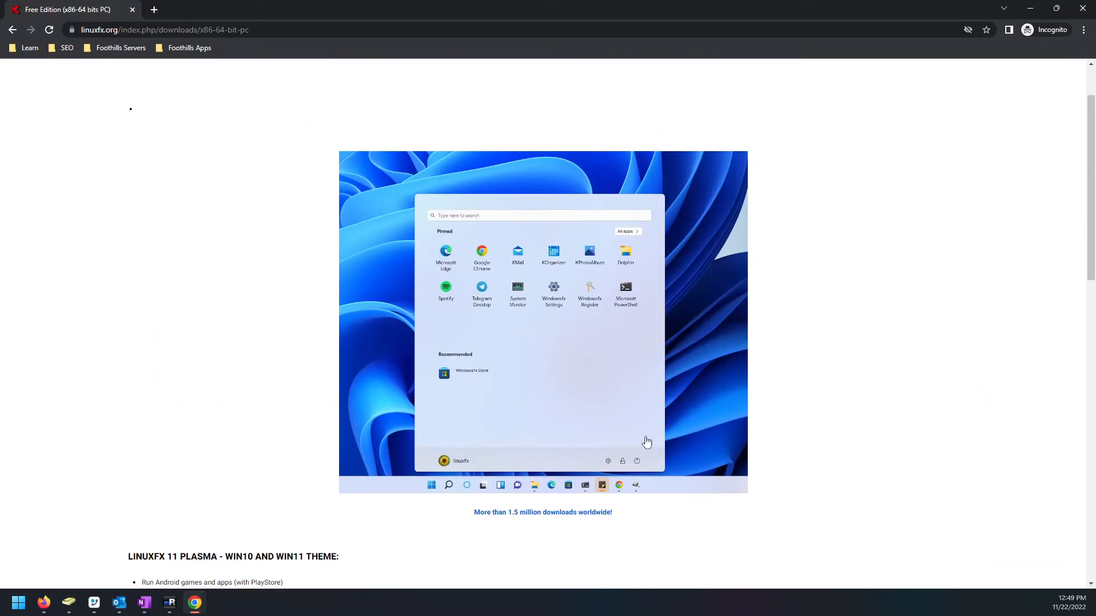
pyautogui.moveTo(742, 313)
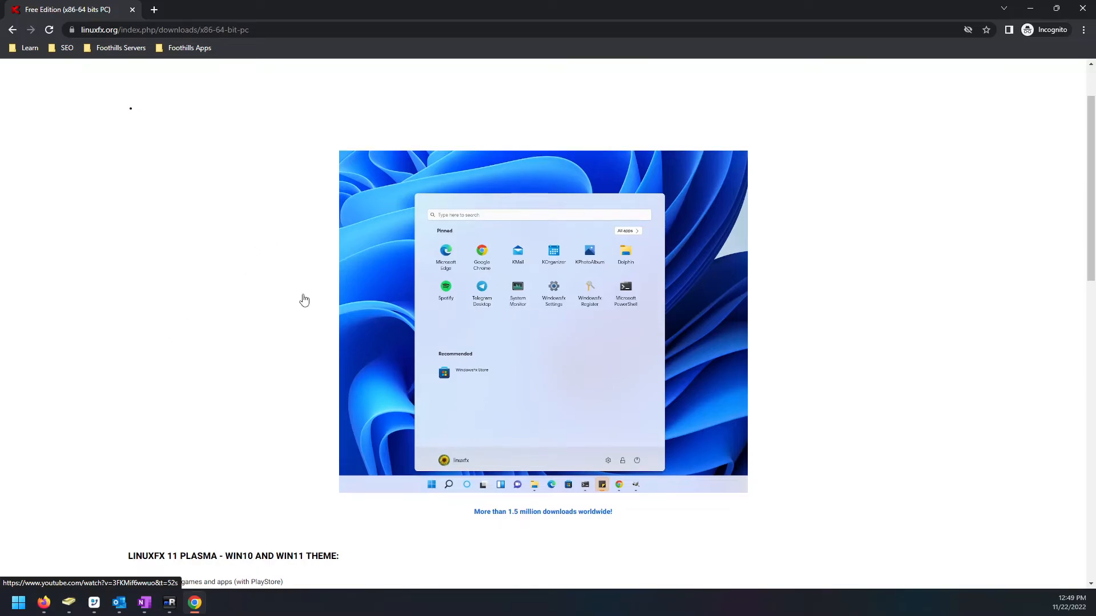
# - Scroll down to homepage features like Personal Assistant and .EXE/.MSI support
pyautogui.scroll(-3)
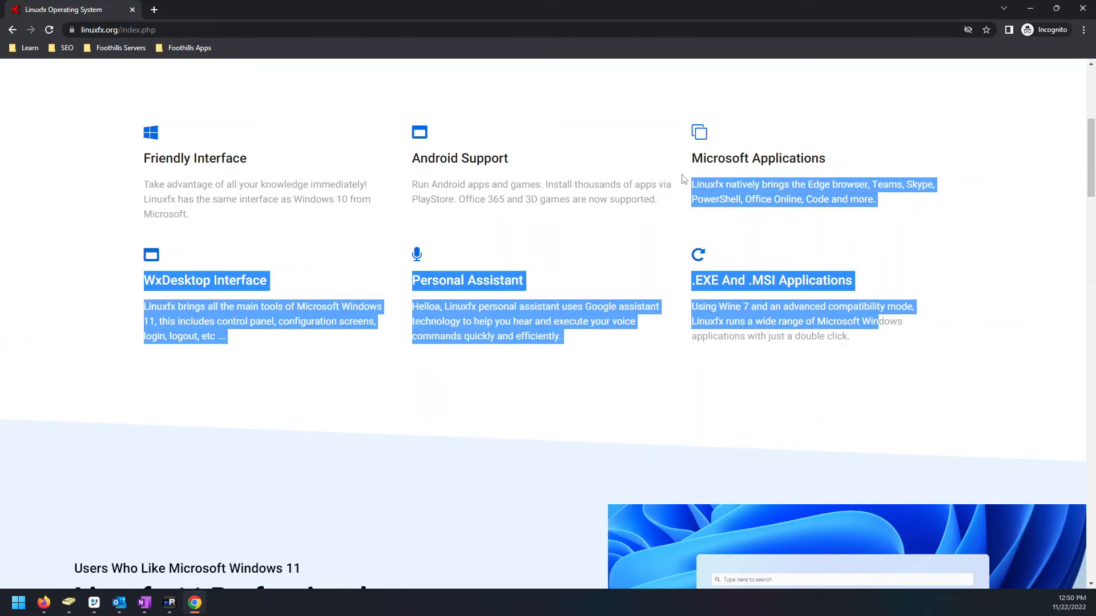
# - Clear the text selection, scroll through the edition comparison and $35 pricing, then back up
pyautogui.click(930, 204)
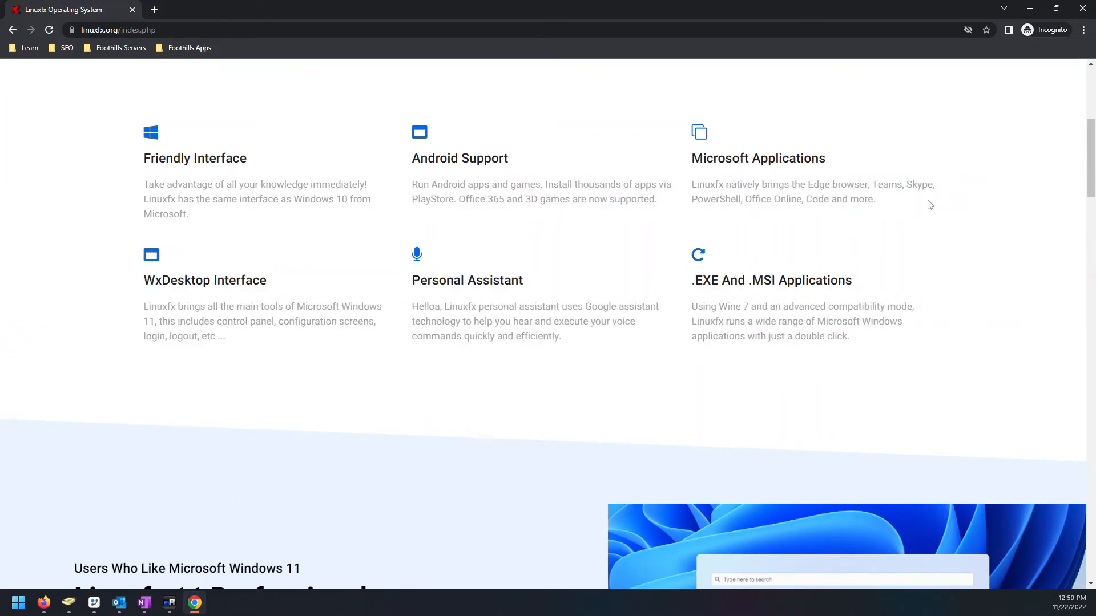
pyautogui.scroll(-3)
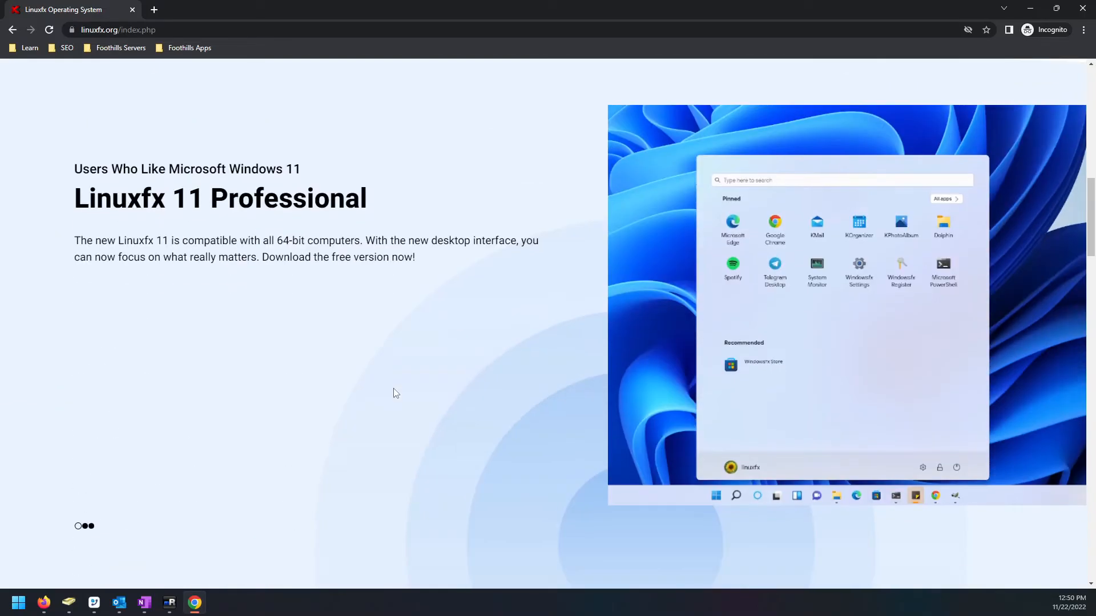
pyautogui.scroll(-3)
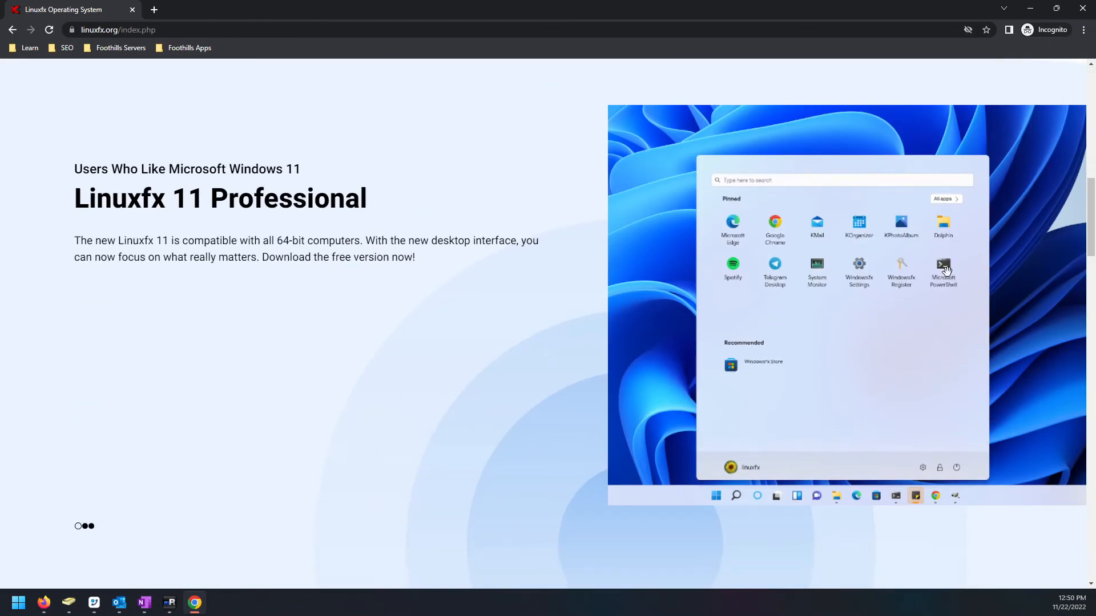
pyautogui.moveTo(364, 324)
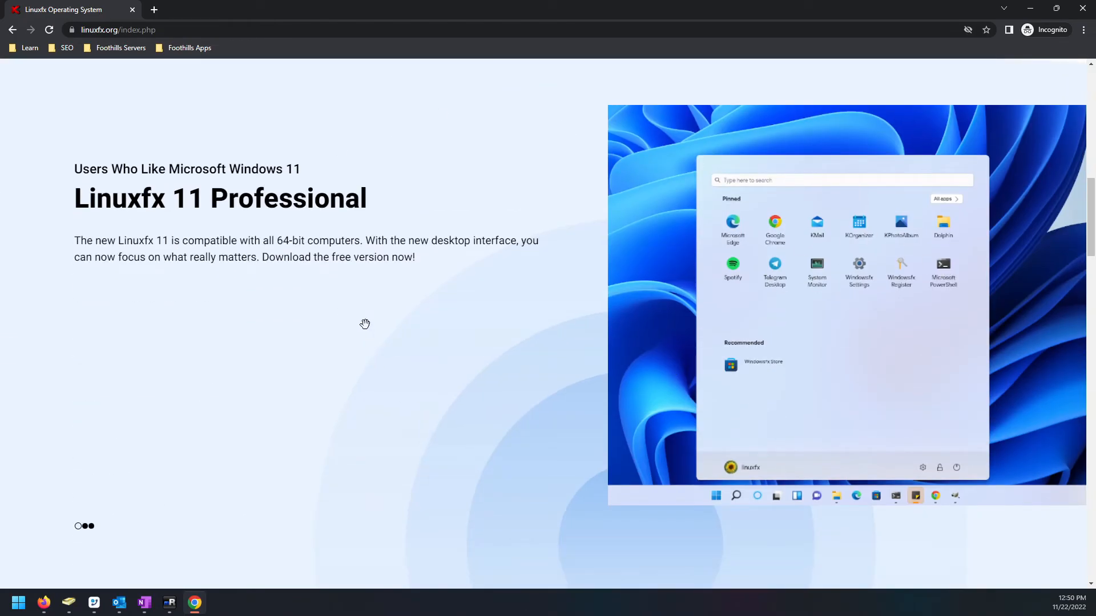
pyautogui.moveTo(205, 324)
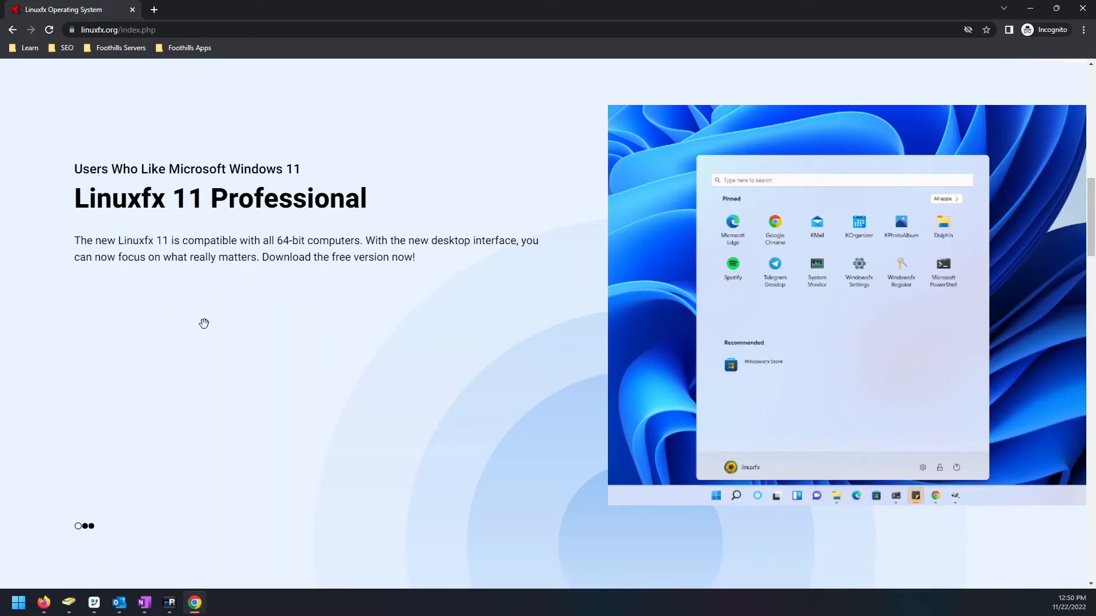
pyautogui.scroll(-3)
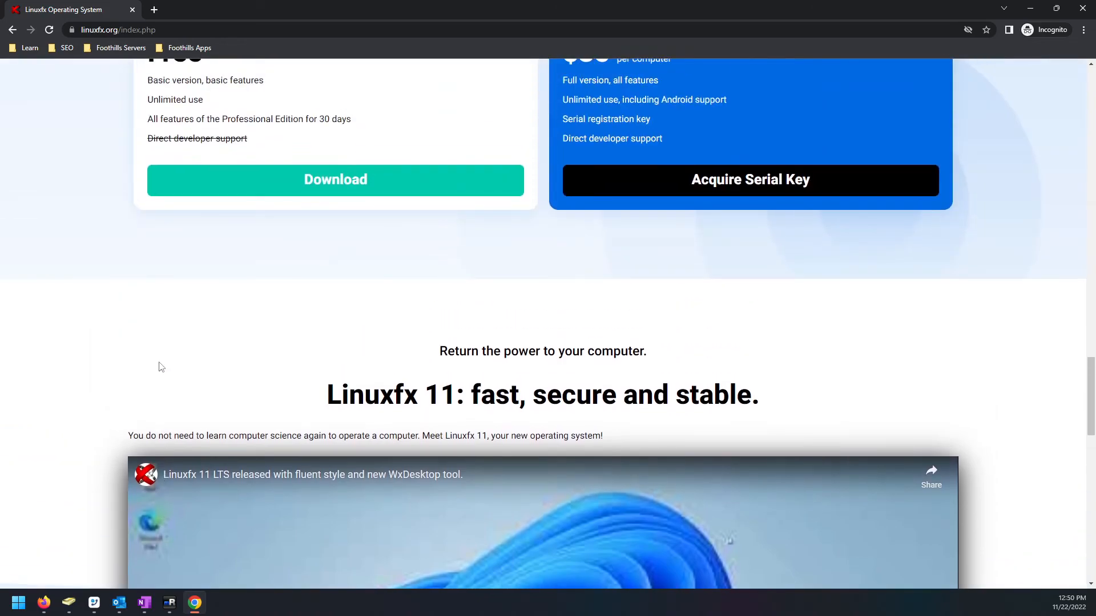
pyautogui.scroll(3)
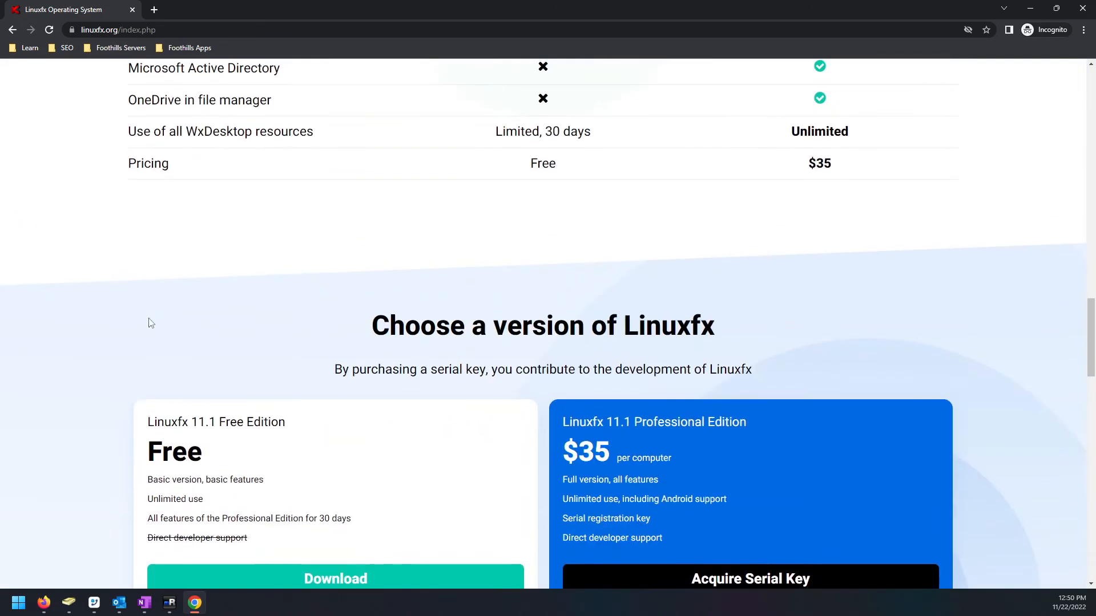
pyautogui.moveTo(151, 312)
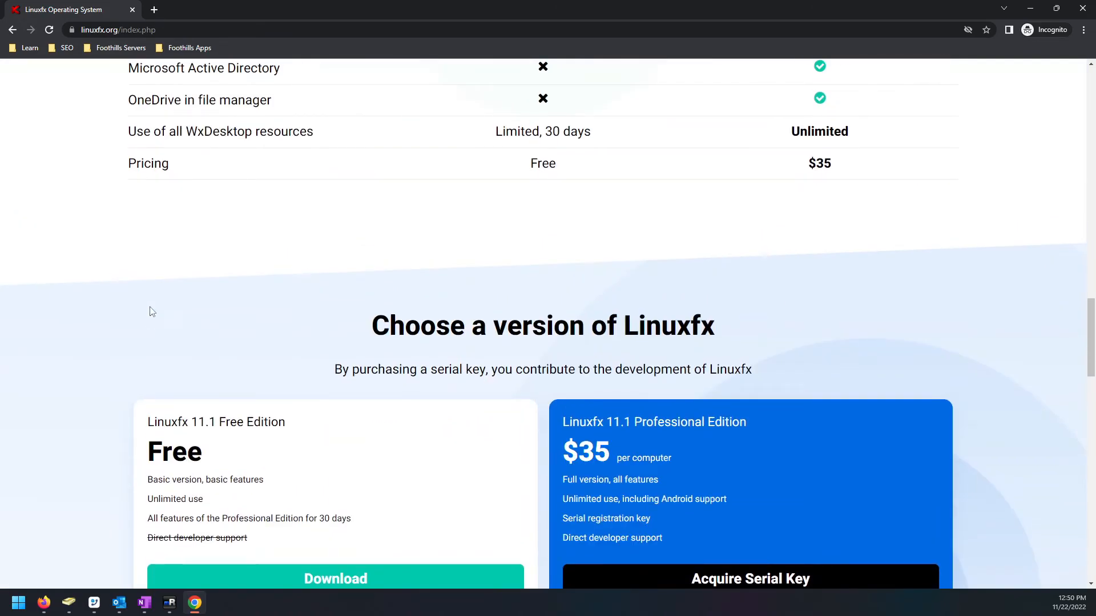
pyautogui.scroll(-3)
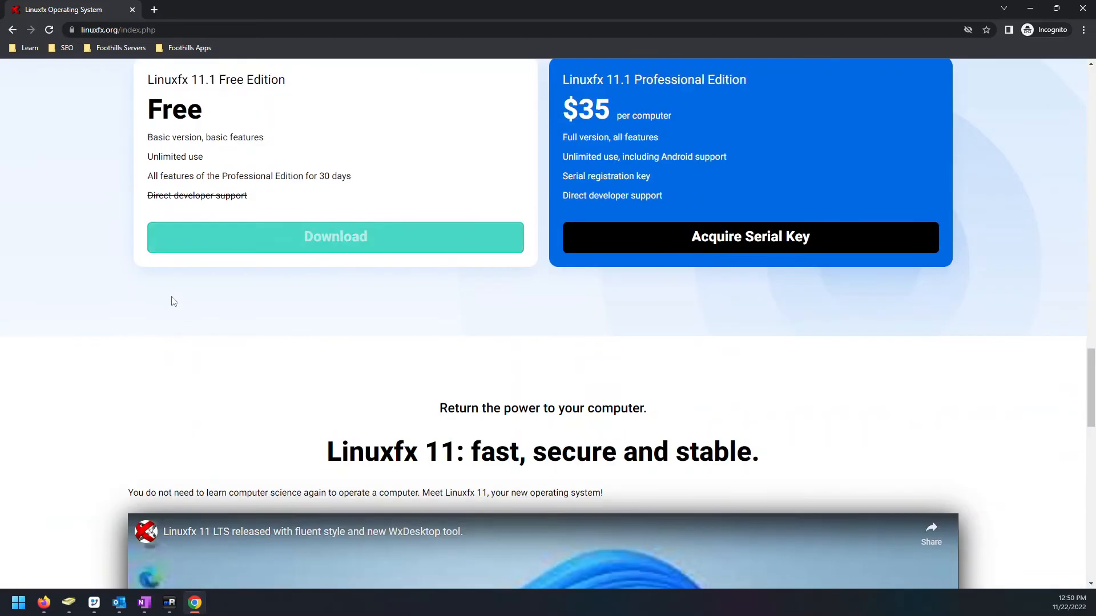
pyautogui.scroll(-3)
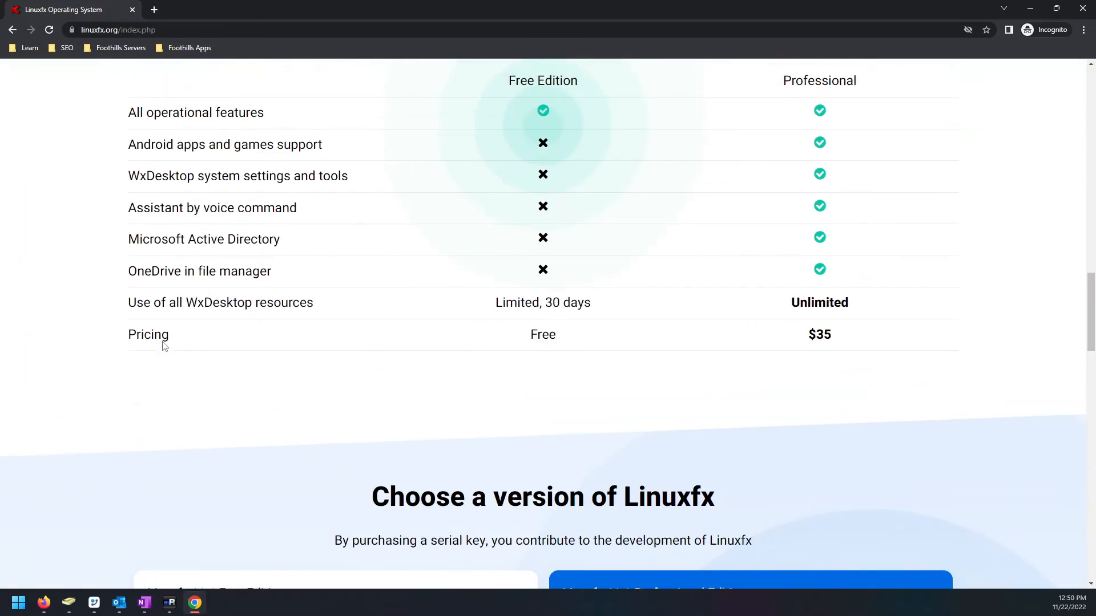
pyautogui.scroll(3)
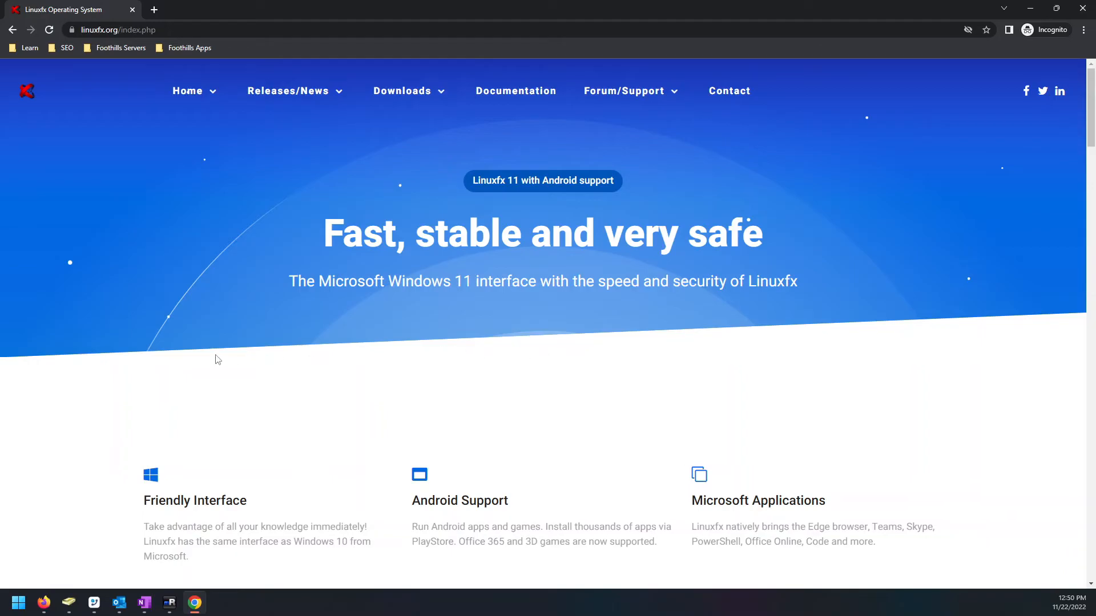
# - Scroll down to the Linuxfx 11 Cinnamon edition slide aimed at Windows 7 fans
pyautogui.scroll(-3)
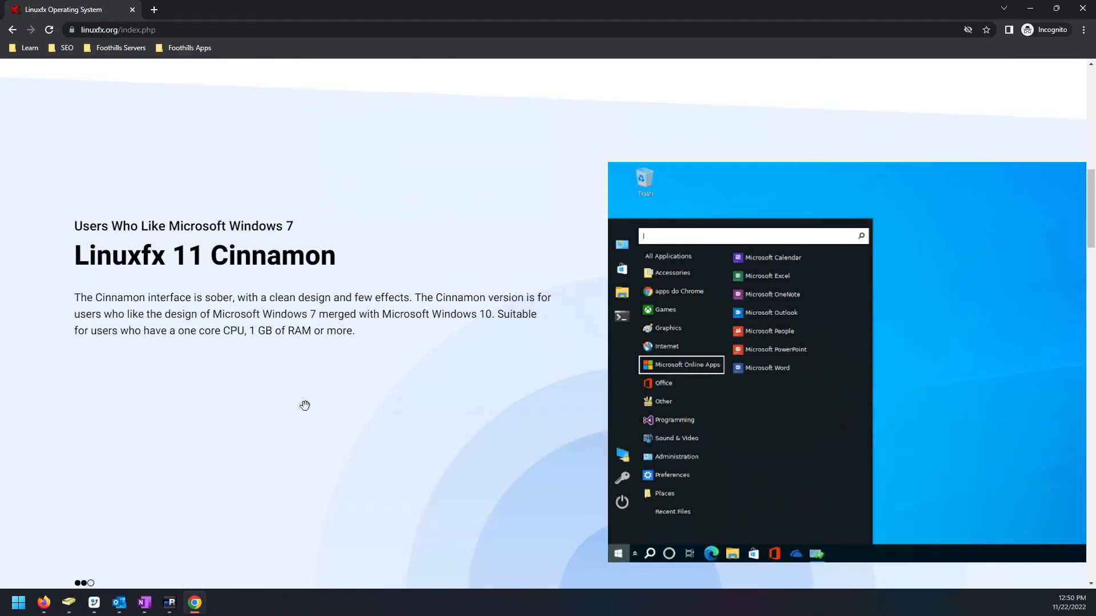
pyautogui.scroll(-3)
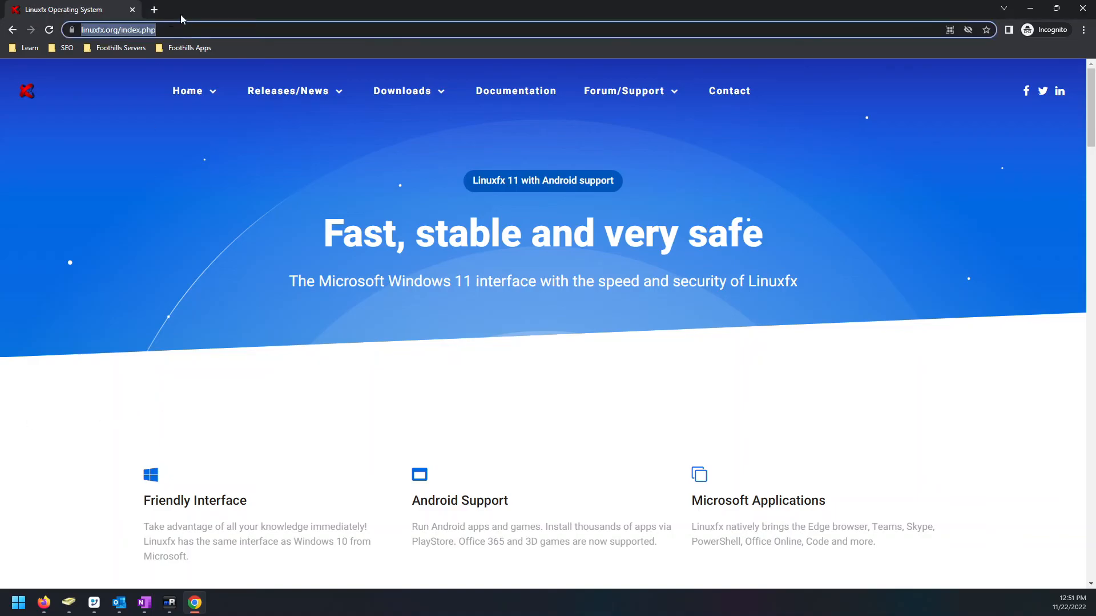
pyautogui.moveTo(192, 13)
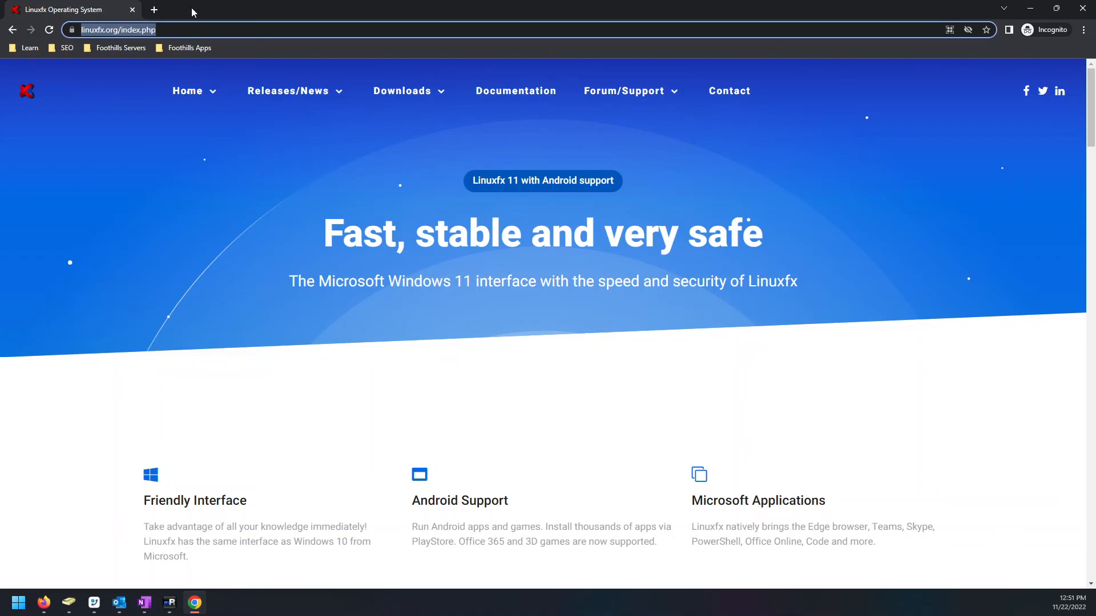